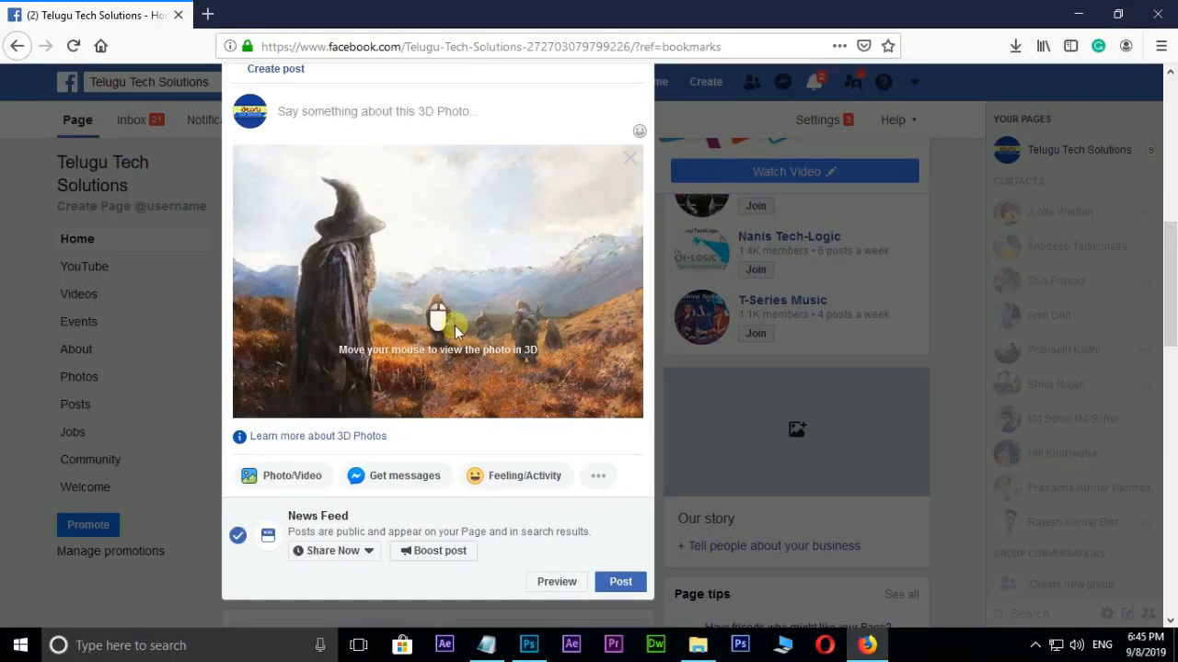
mouse_move(453, 226)
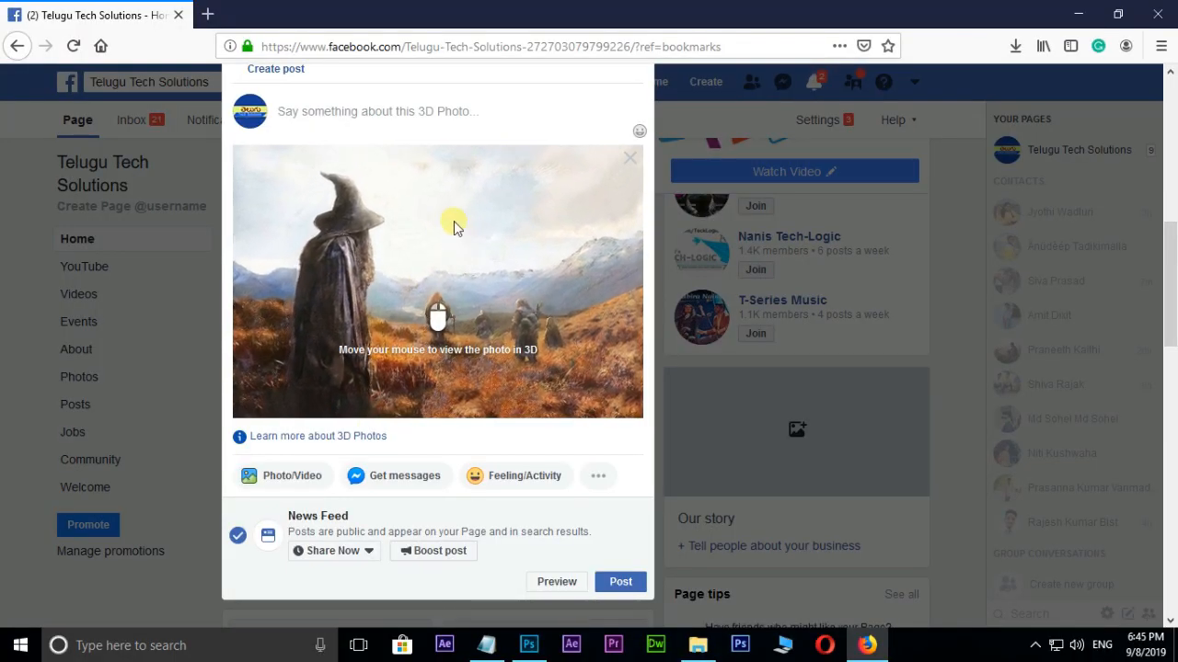
mouse_move(355, 386)
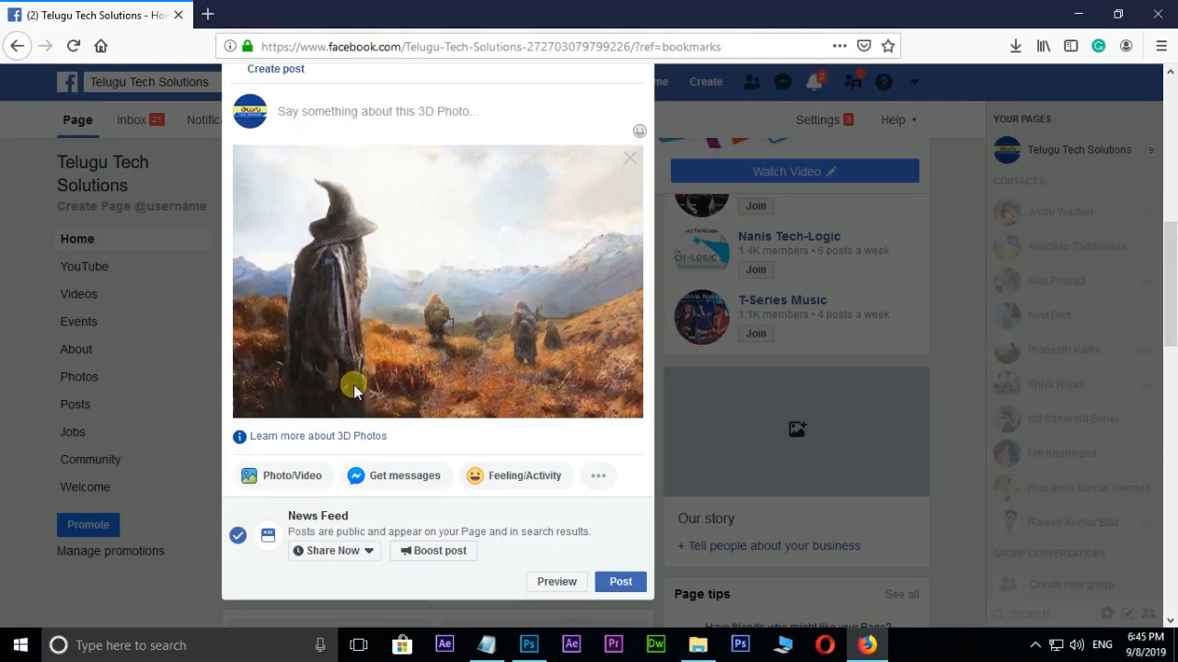
mouse_move(393, 279)
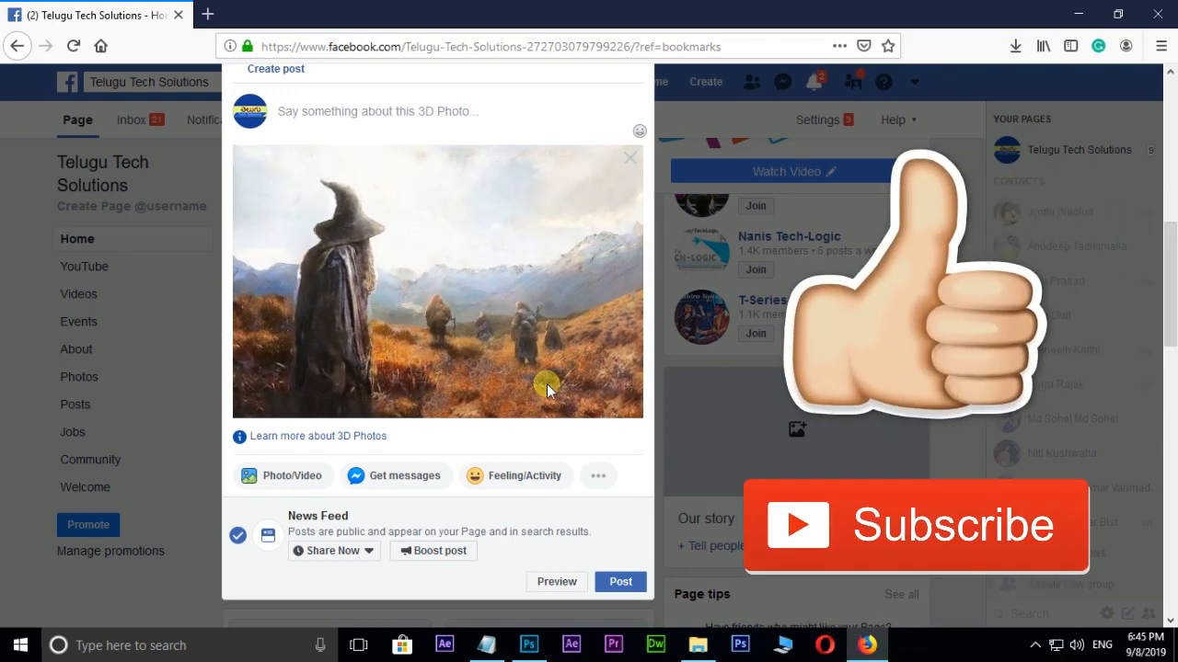
mouse_move(323, 334)
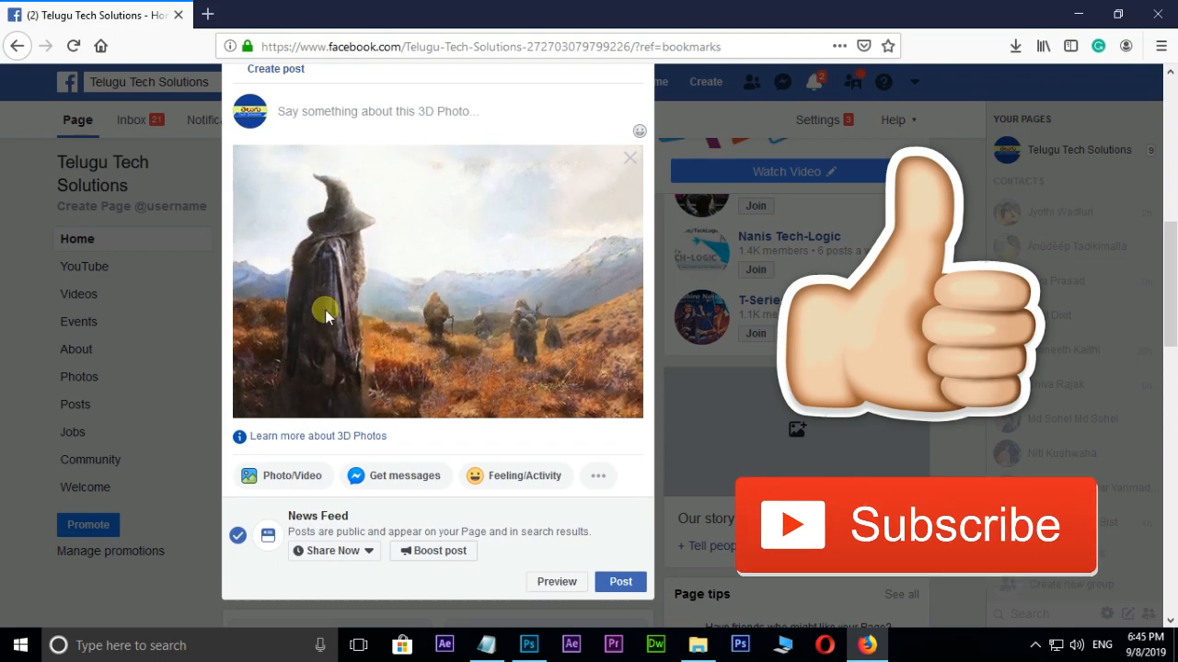
- Open source.jpg and add empty Layers 1–4 above the Background
click(528, 644)
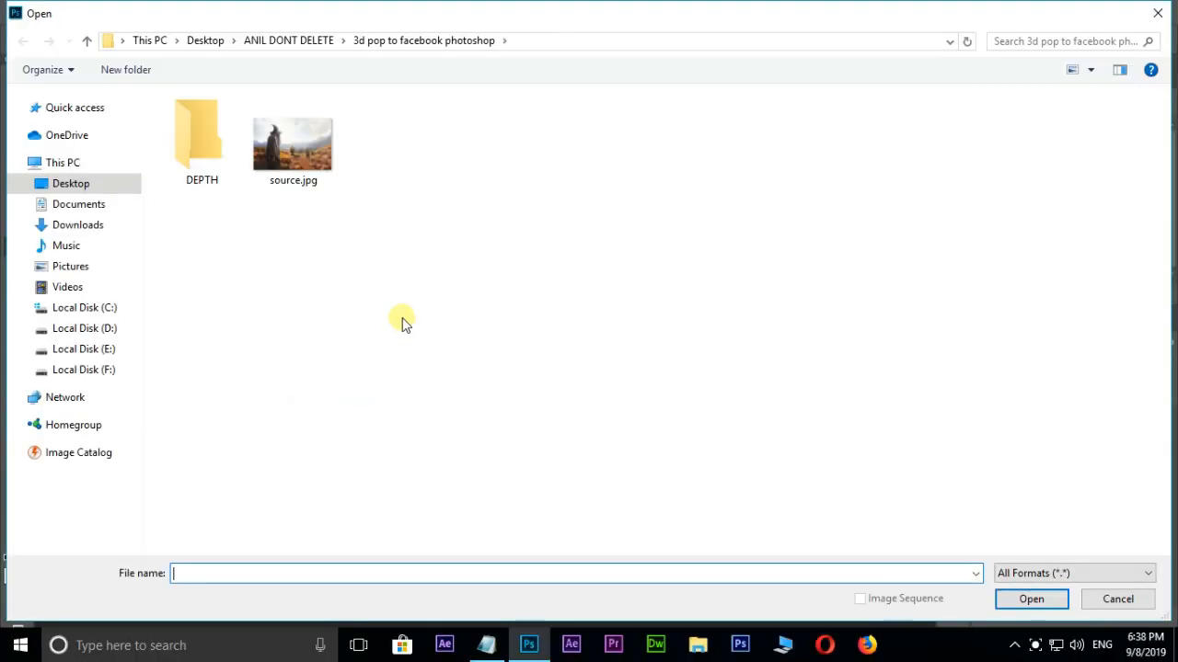
click(293, 138)
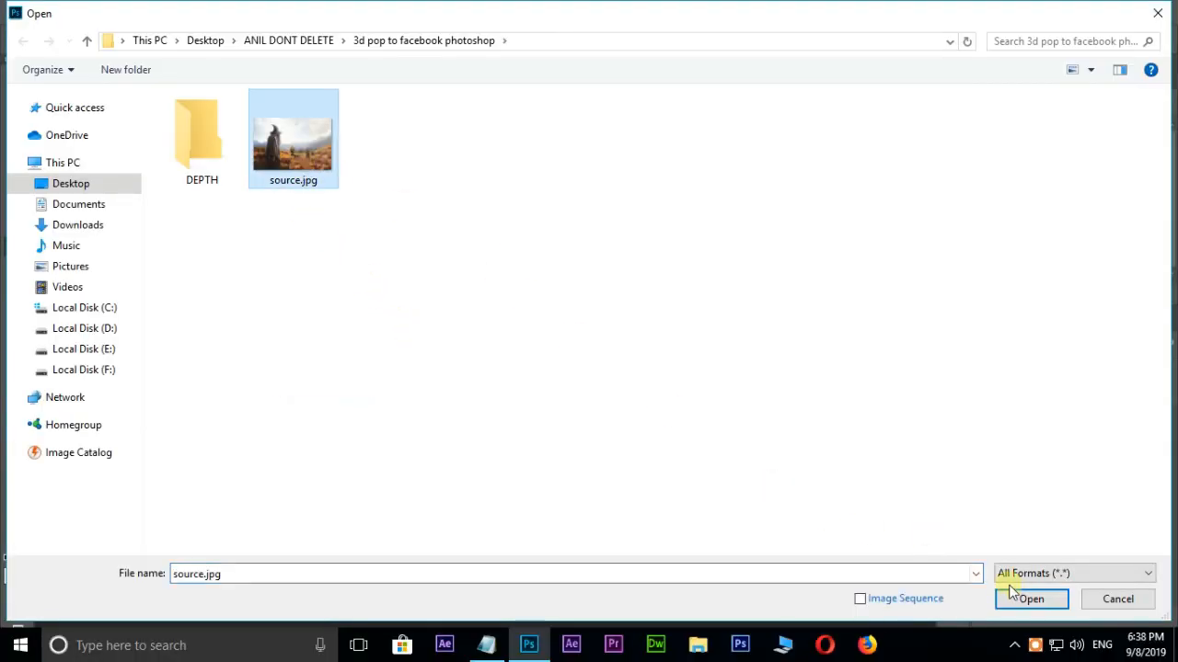
click(1030, 599)
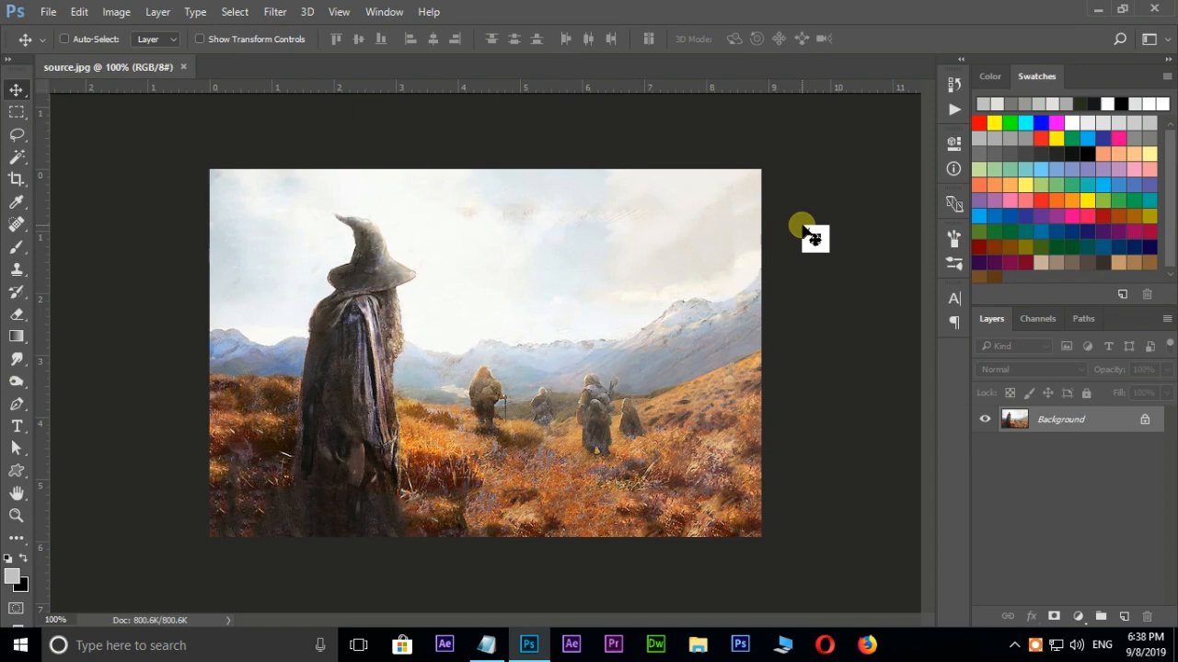
click(1123, 616)
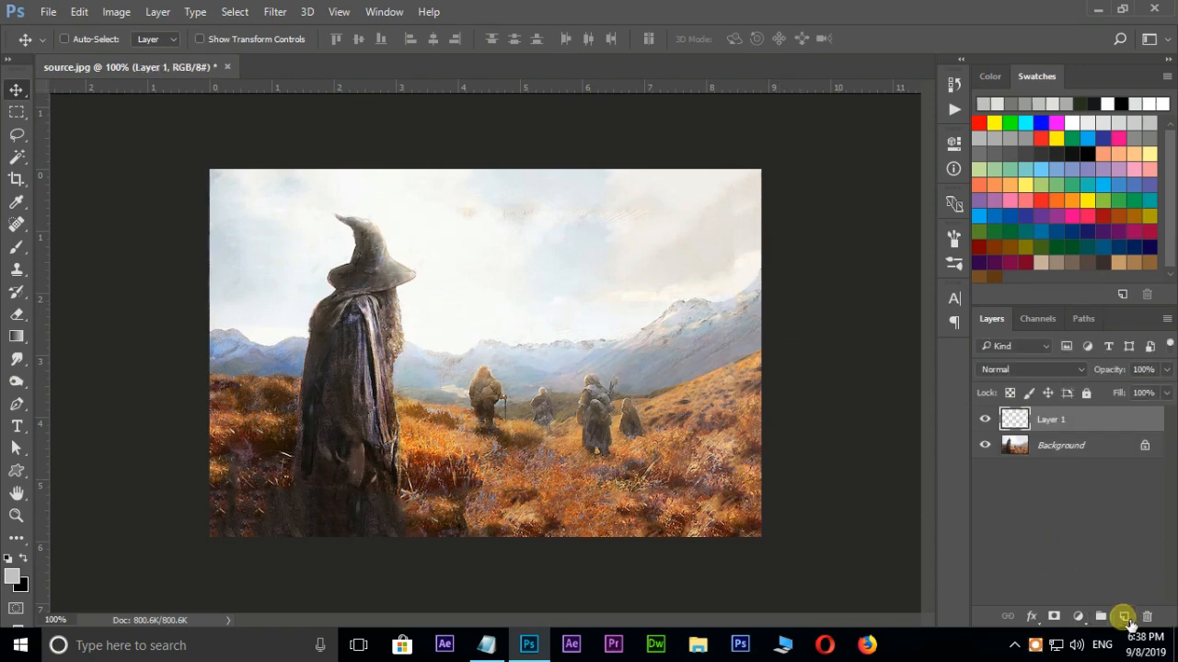
click(1123, 615)
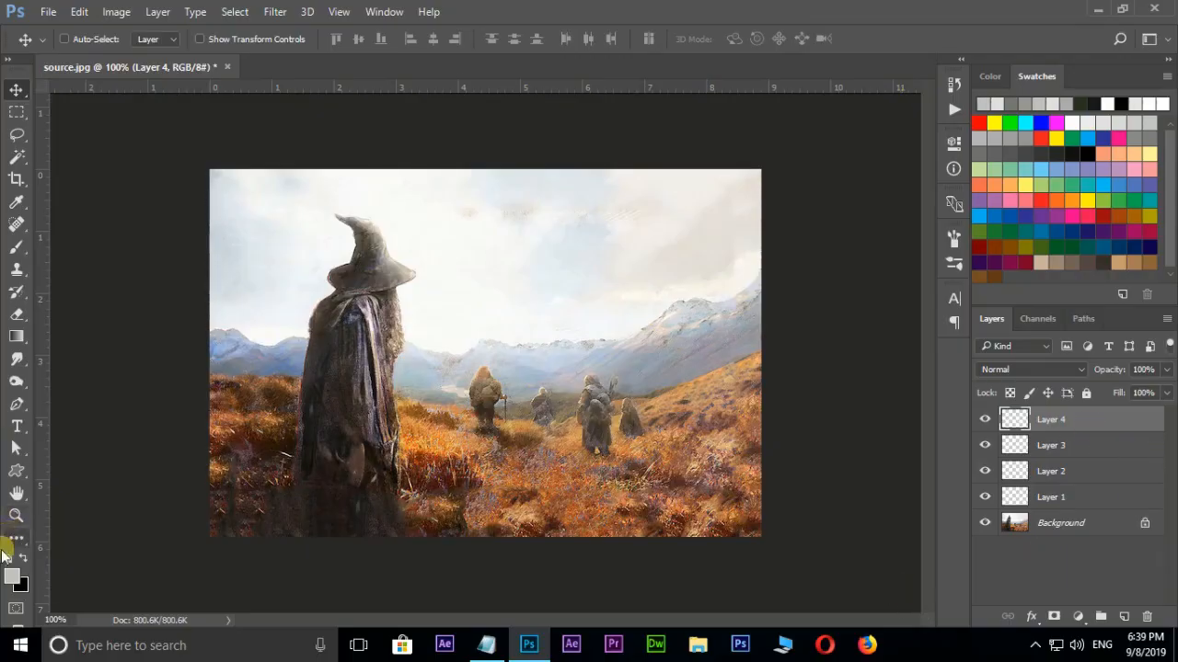
- Brush solid white #ffffff over the wizard's hat and cloak on Layer 4
click(13, 578)
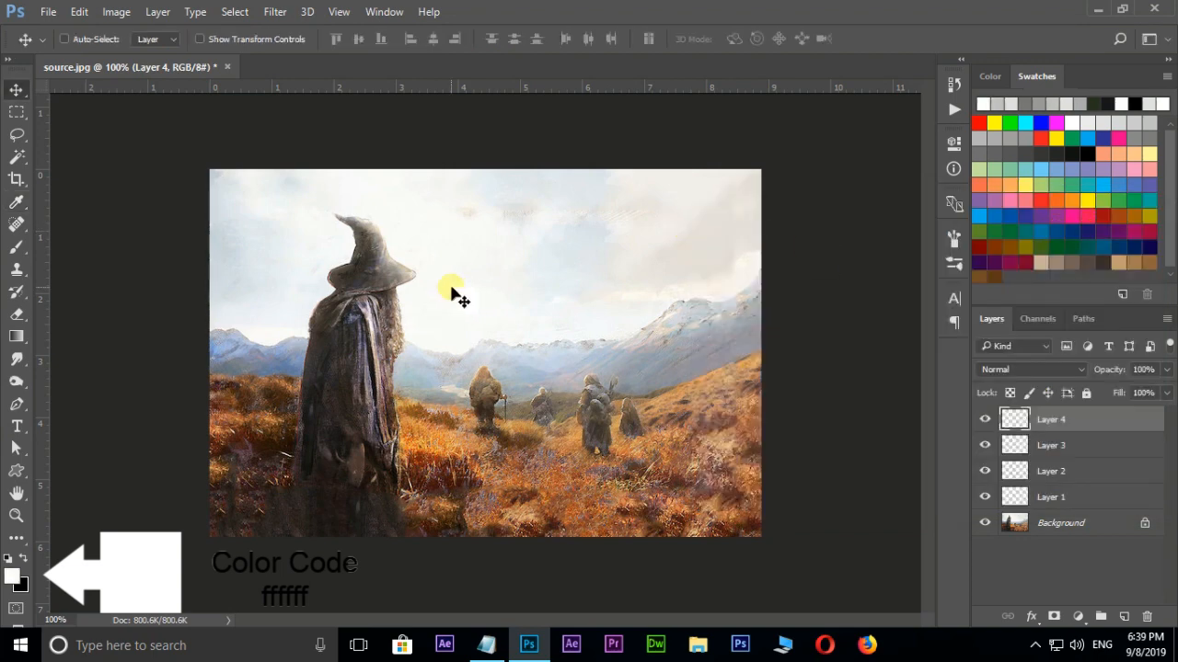
click(17, 247)
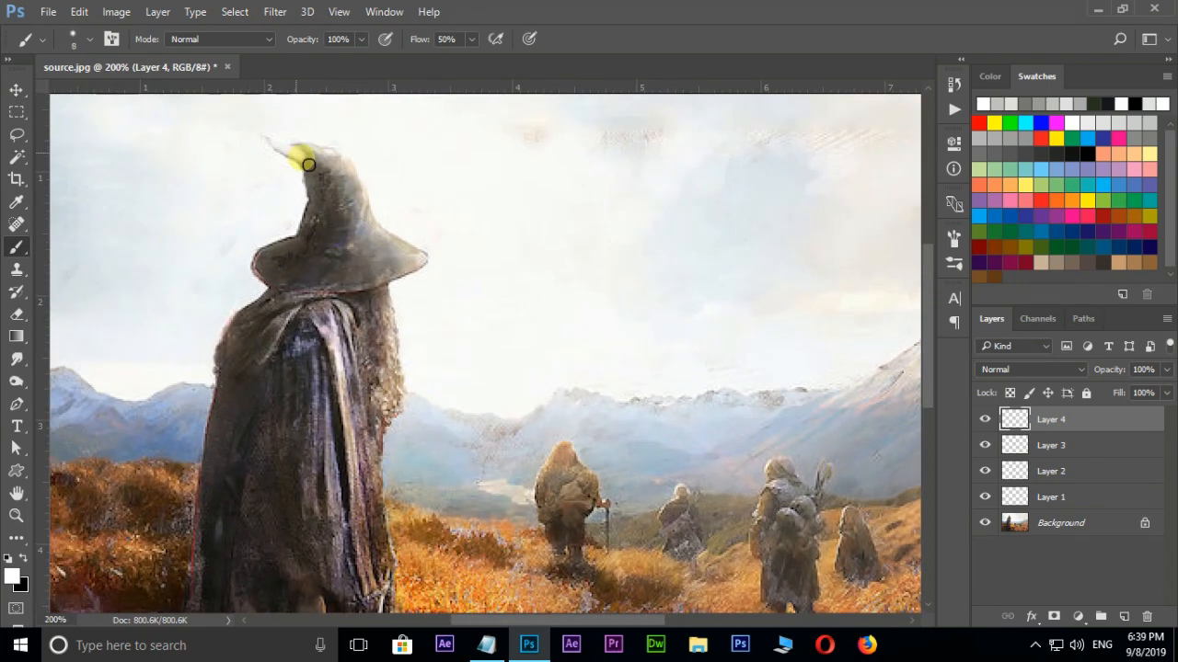
drag(309, 163, 351, 167)
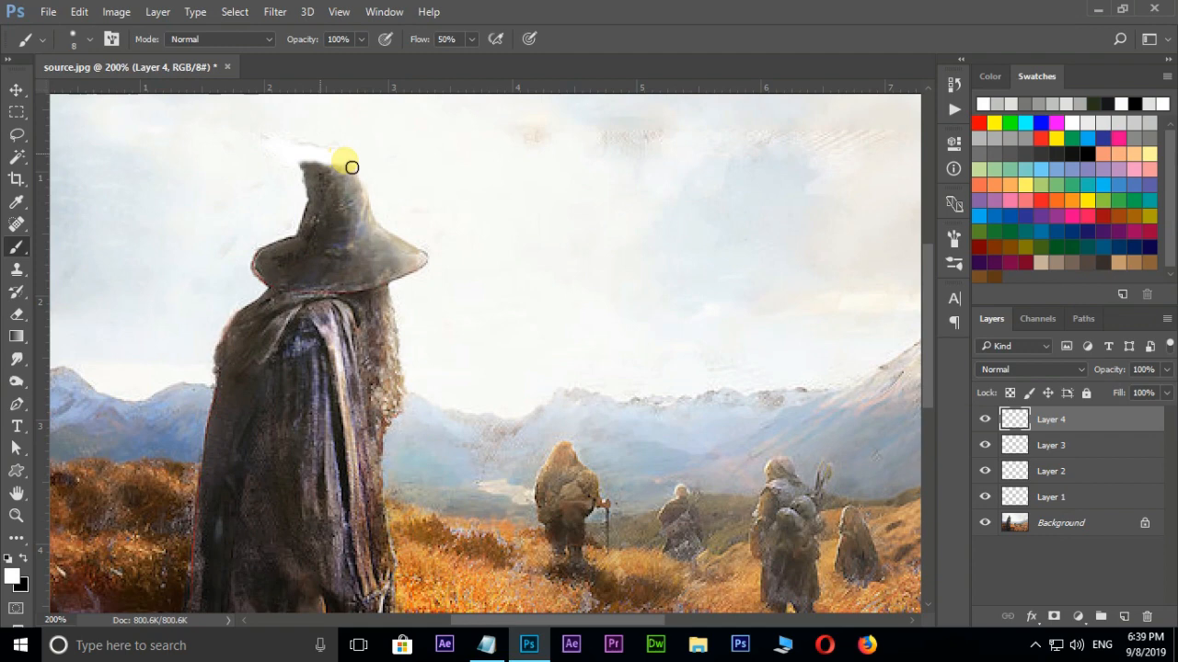
drag(345, 165, 347, 223)
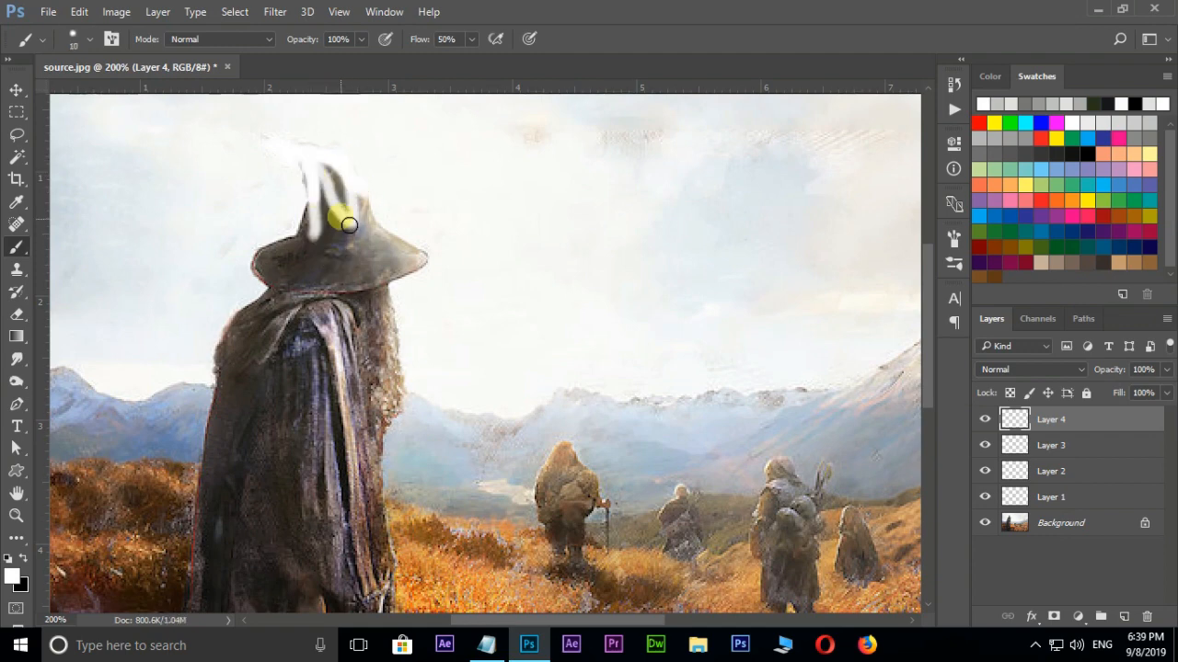
drag(341, 211, 308, 267)
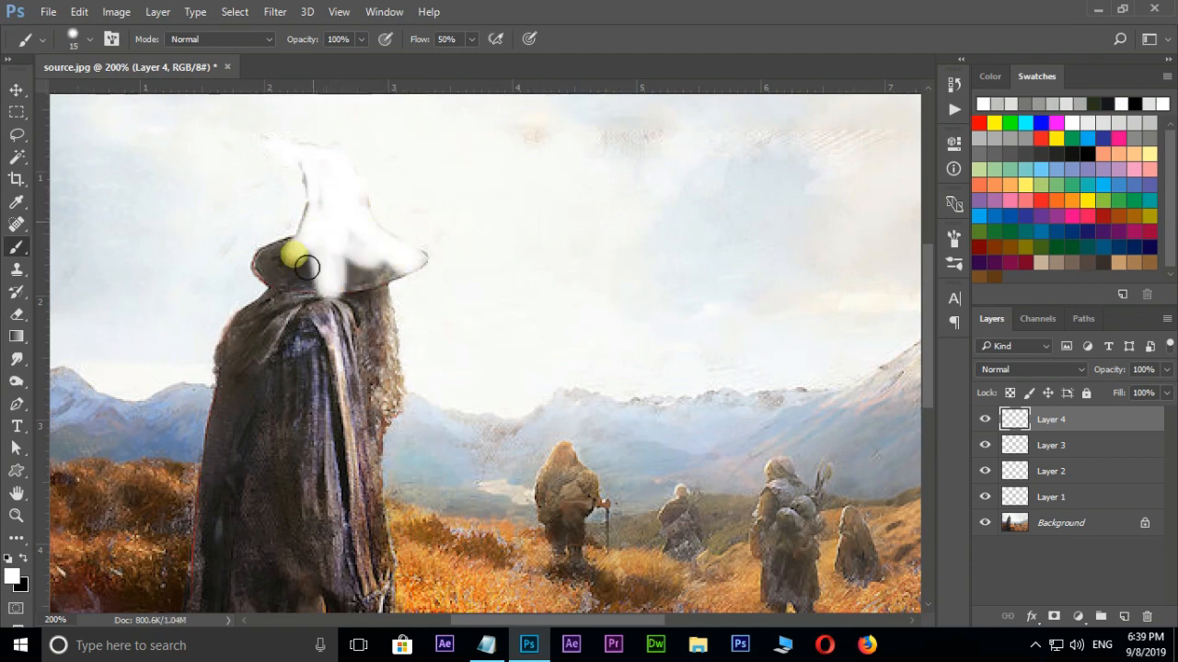
drag(308, 267, 329, 219)
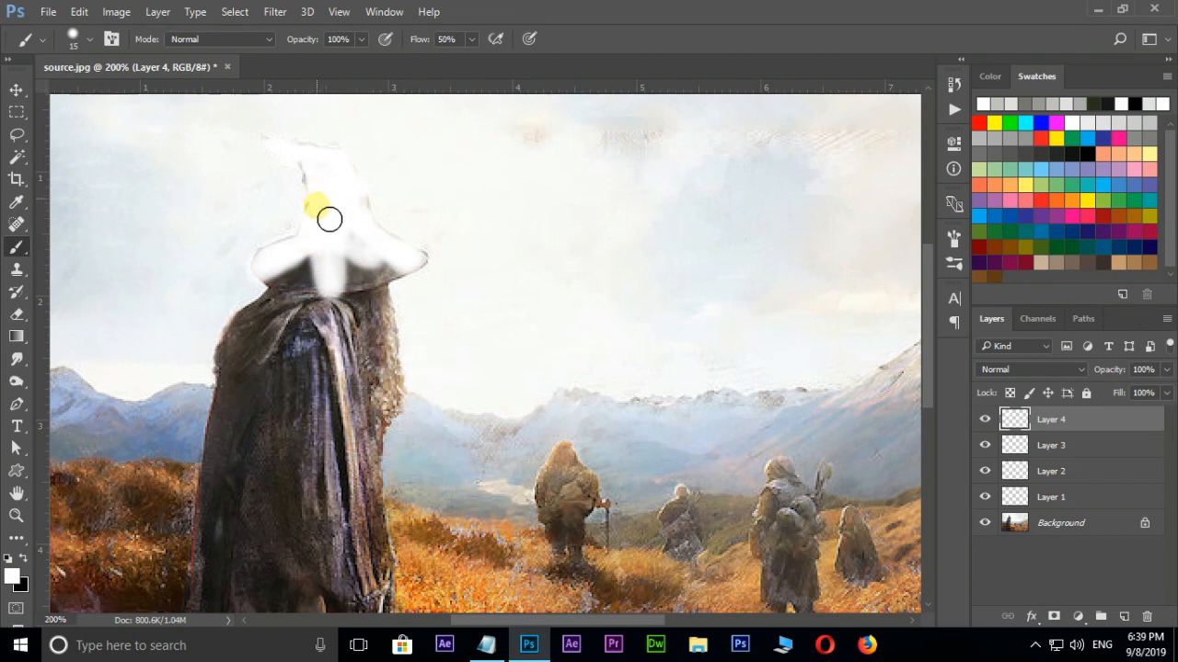
drag(328, 219, 271, 410)
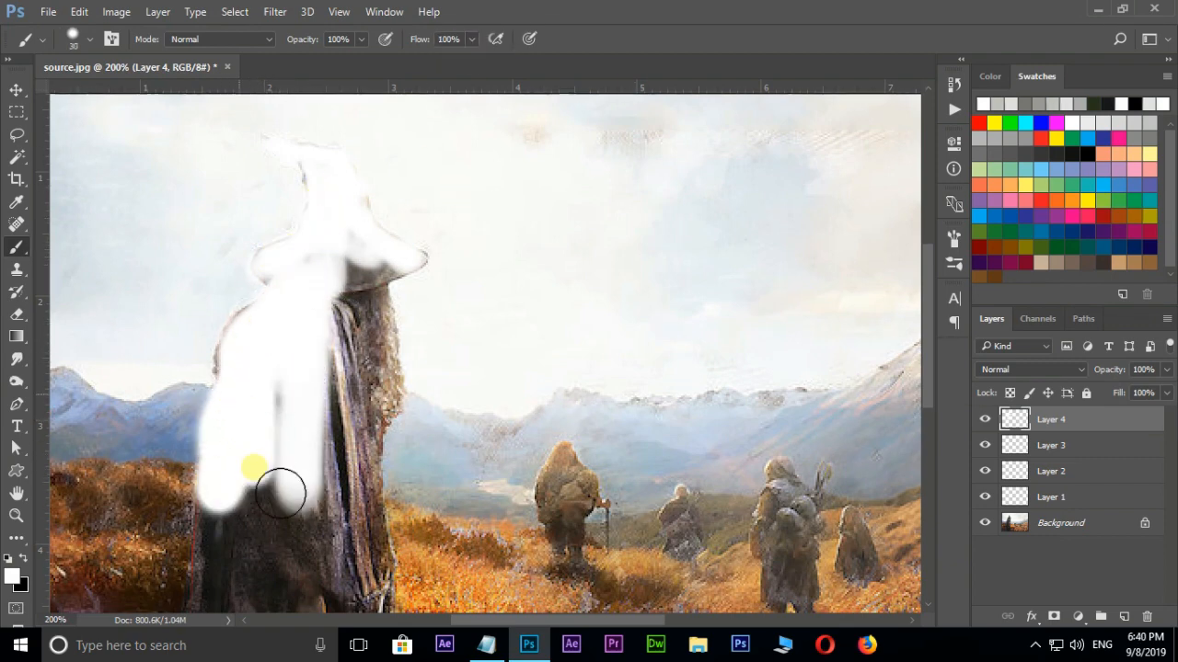
drag(276, 487, 414, 290)
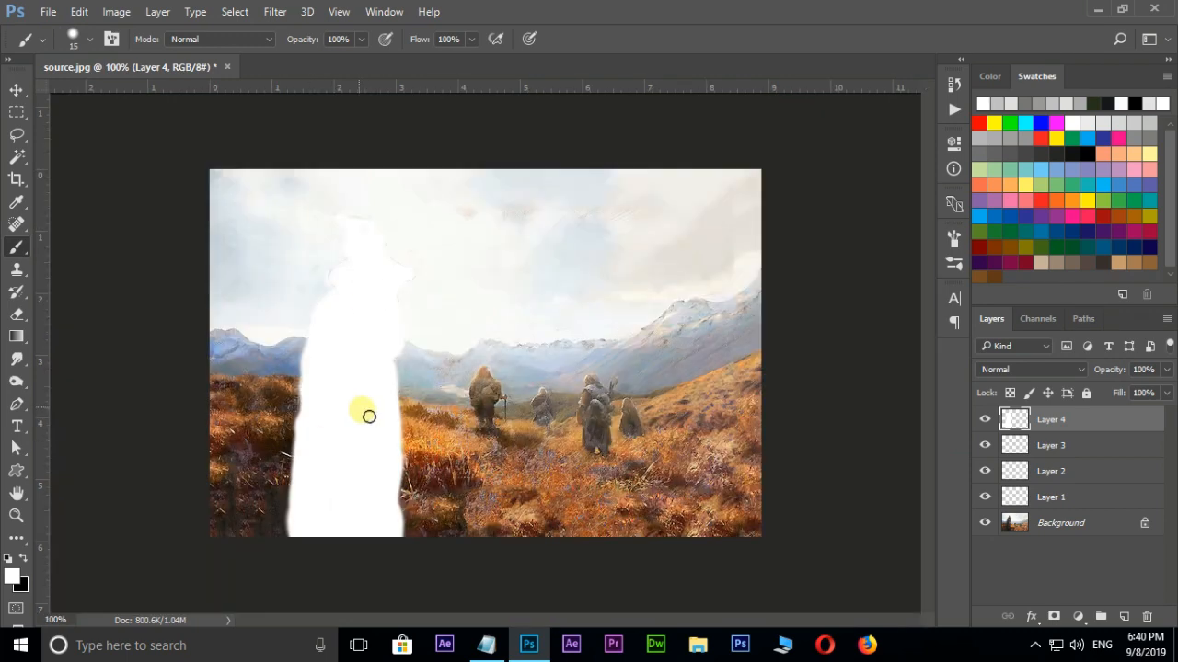
- Paint the travellers and foreground hillside pale grey #e0e0dd on Layer 3
click(14, 577)
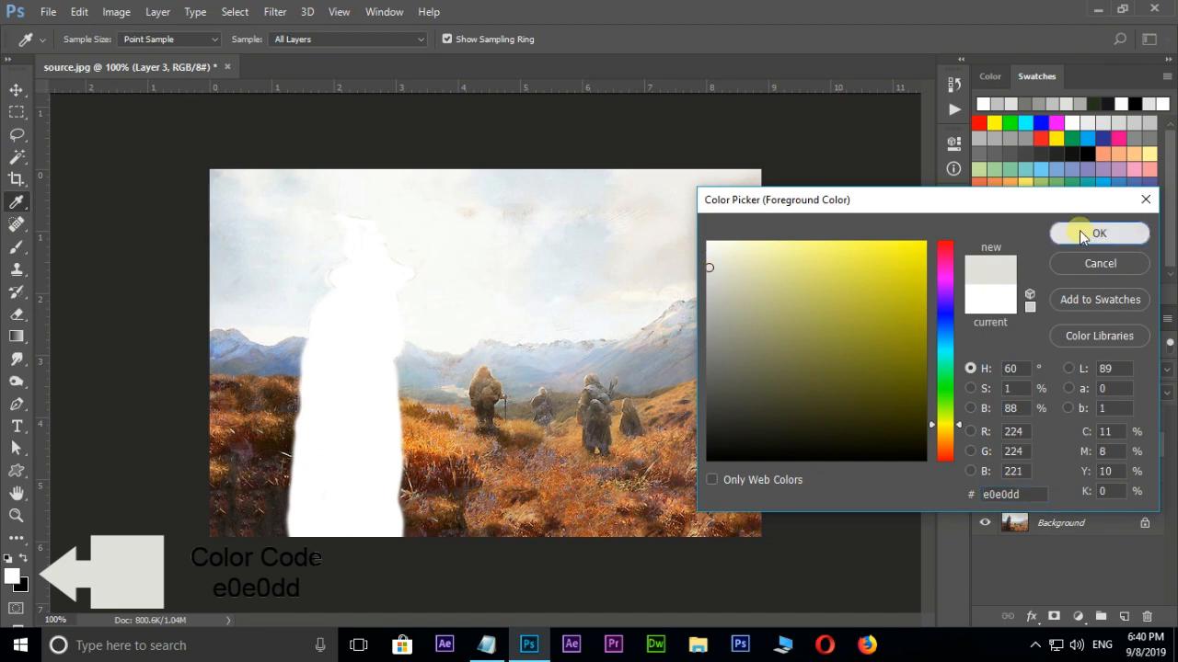
click(1099, 233)
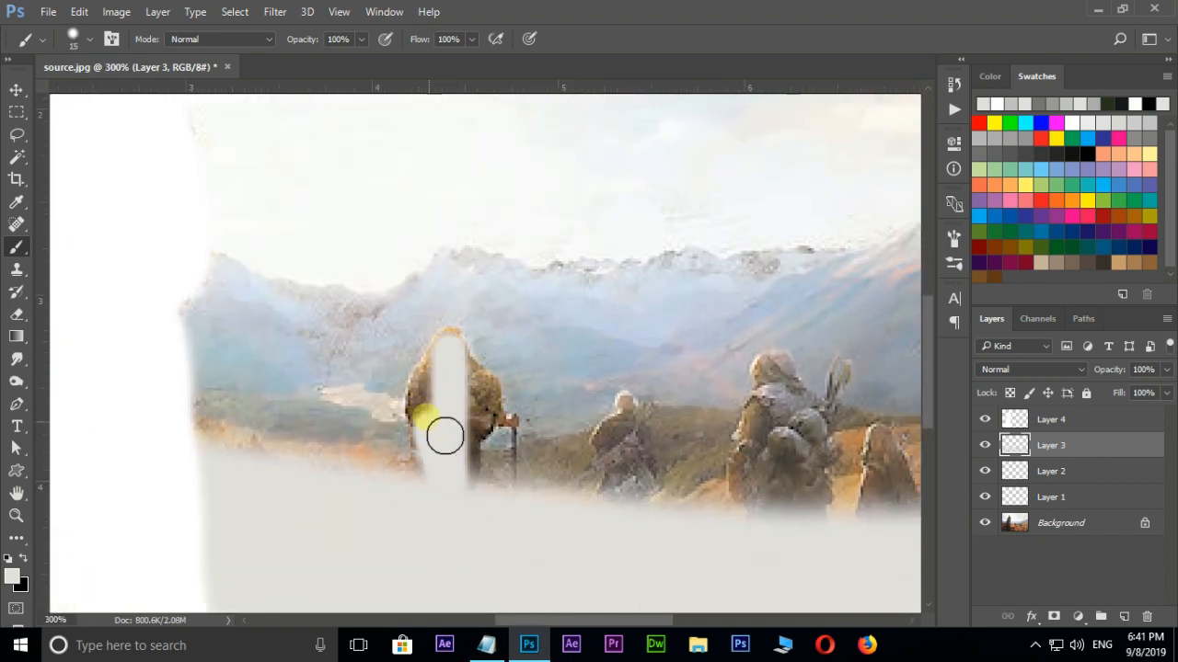
drag(446, 437, 405, 469)
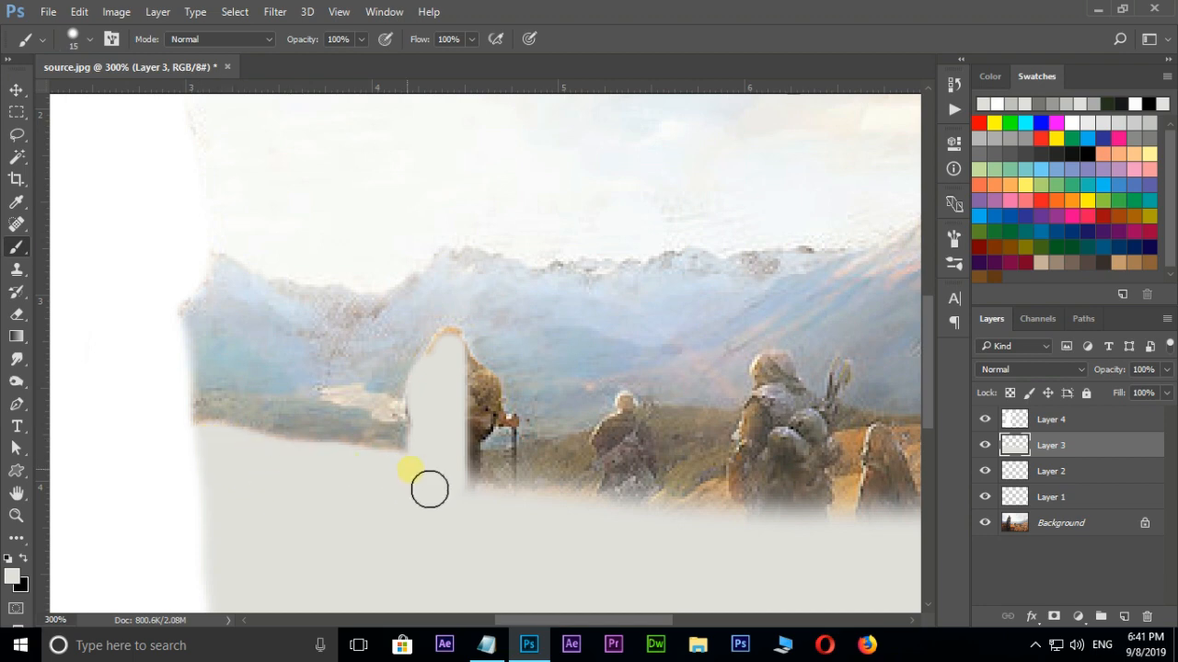
drag(429, 489, 463, 366)
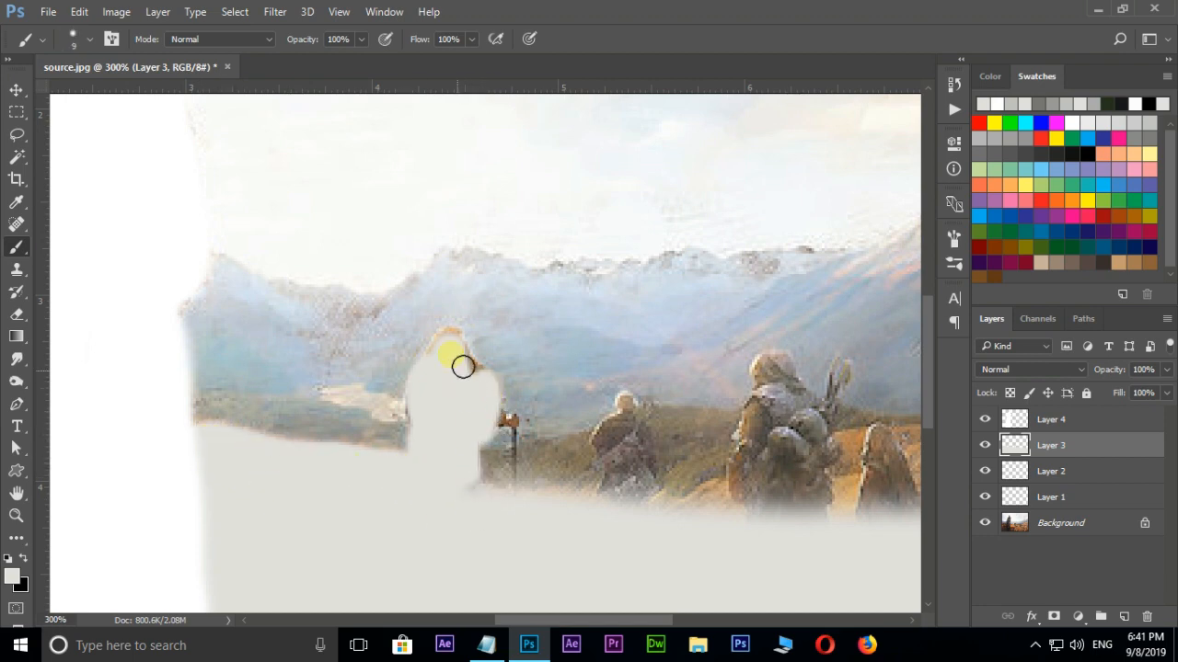
drag(463, 367, 510, 426)
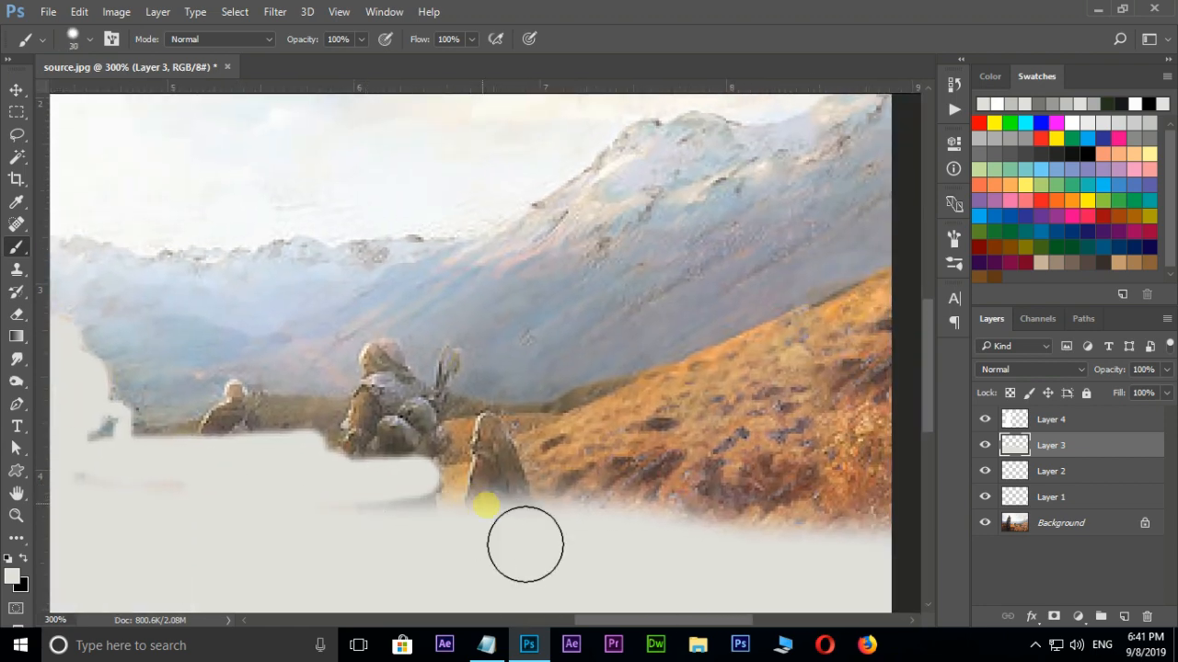
drag(524, 542, 915, 364)
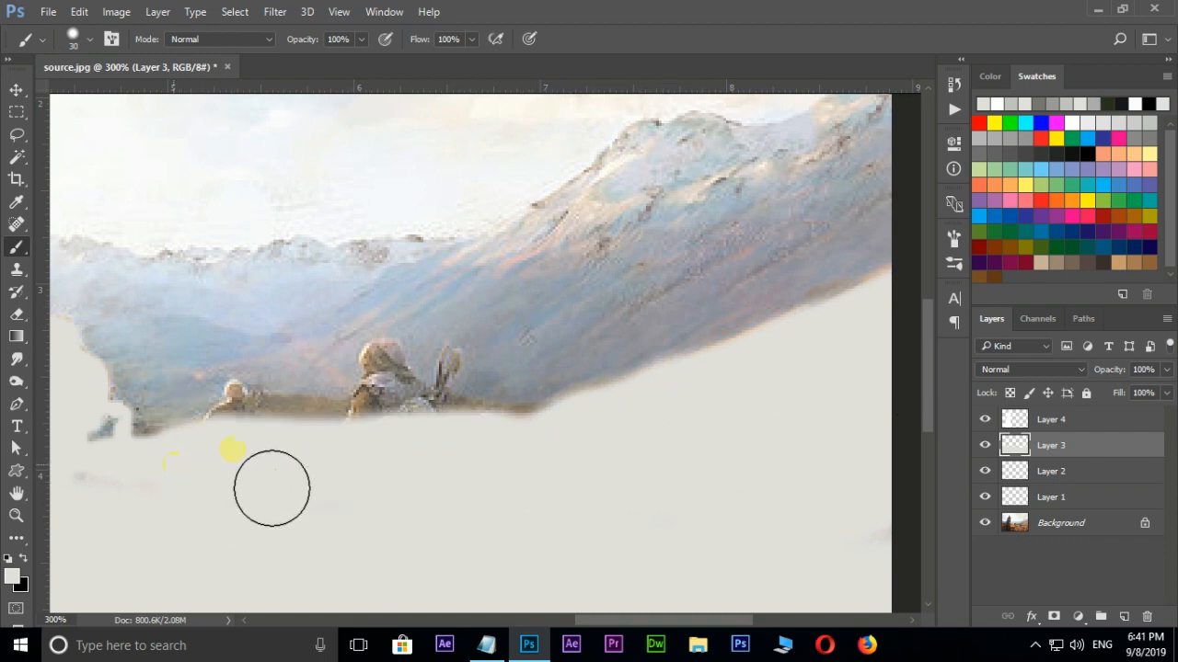
drag(234, 451, 428, 426)
text(c0c0c0)
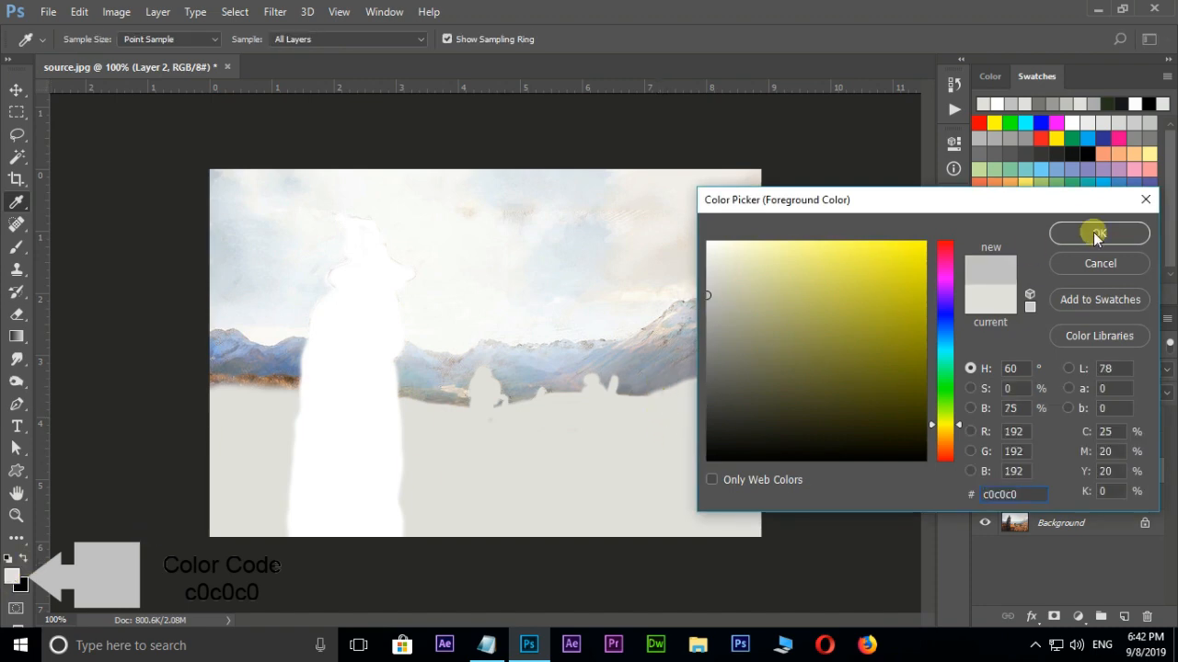
- Confirm medium grey #c0c0c0 for the mountains and select Layer 1 to paint next
click(1098, 233)
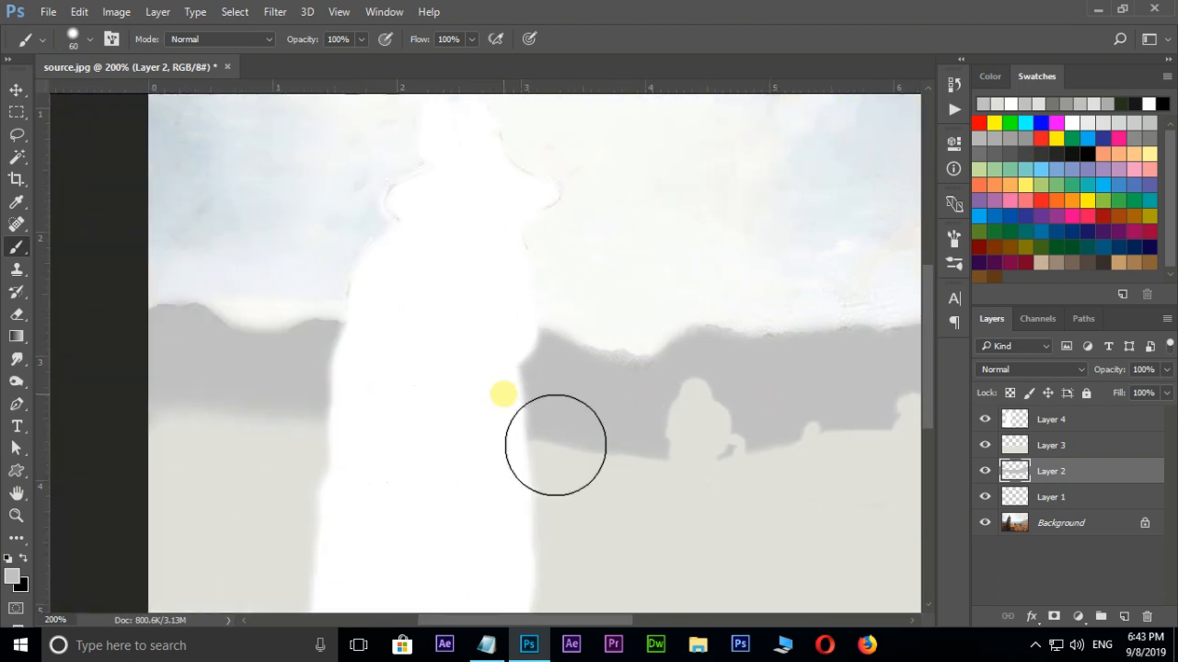
click(1050, 497)
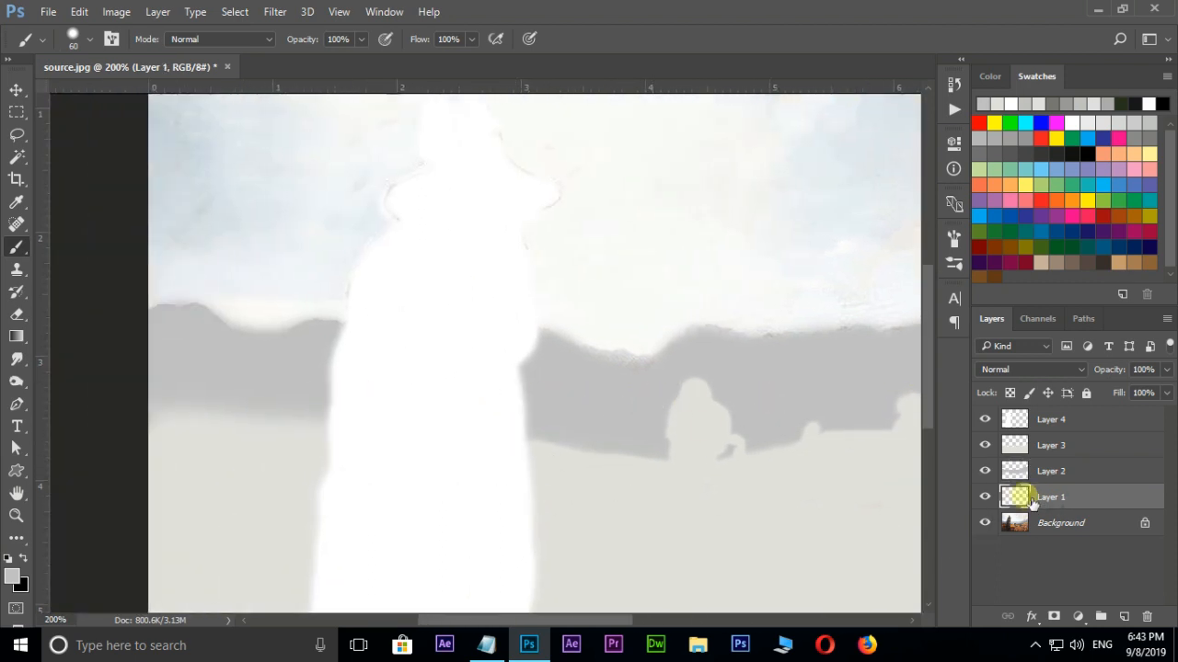
- Paint the sky darker grey #9f9f9f and group the four painted layers into Group 1
click(14, 577)
text(9f9f9f)
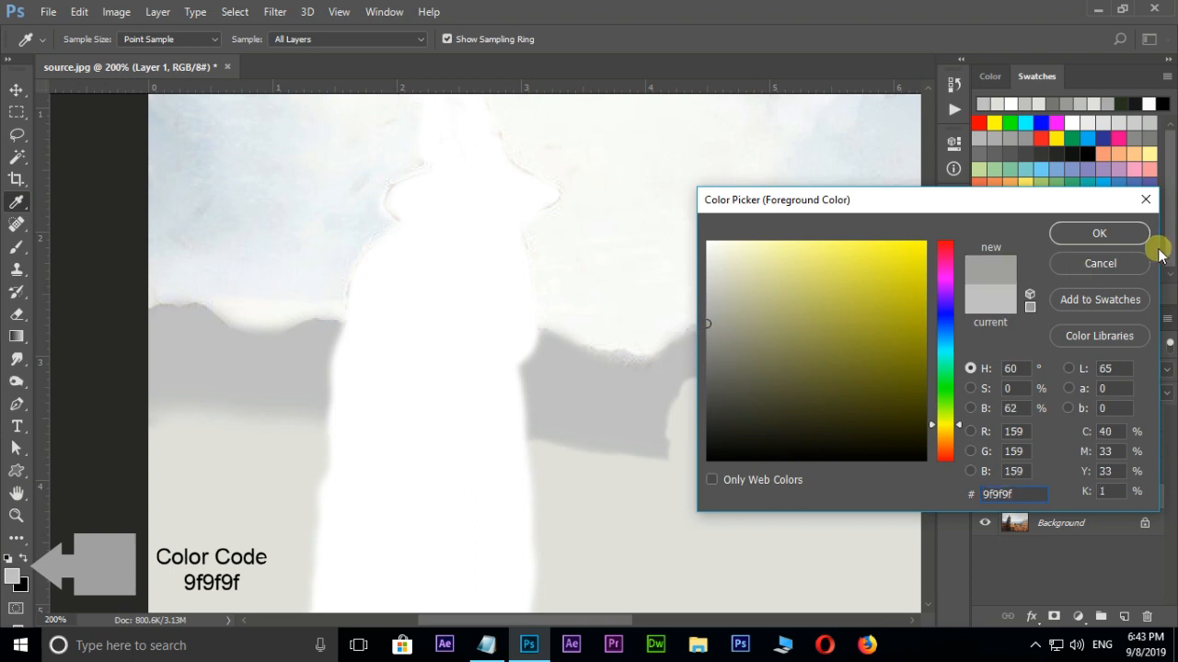
click(1099, 233)
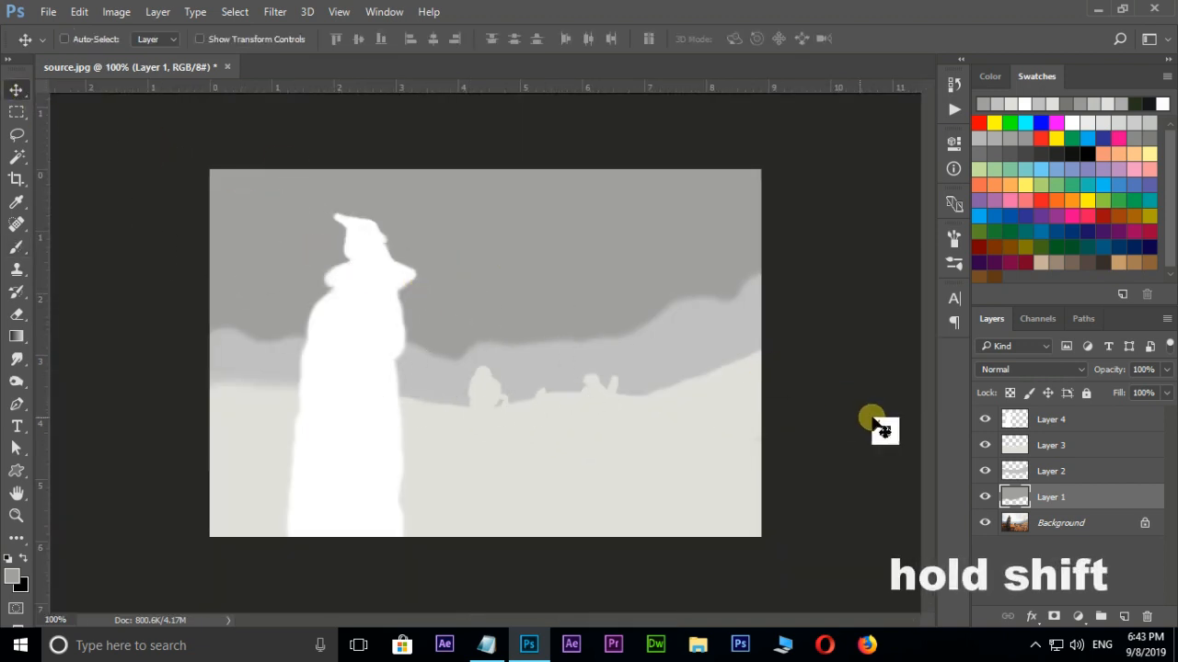
key(ctrl+g)
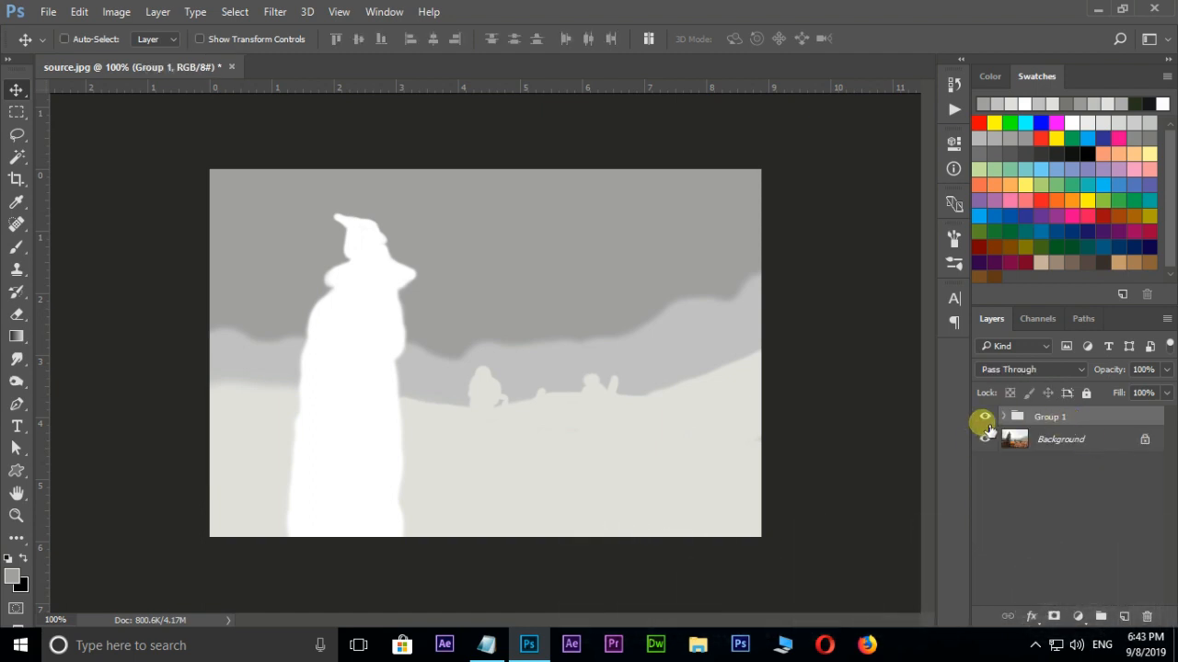
- Hide Group 1 and export the plain photo as JPG named 'composite'
click(984, 417)
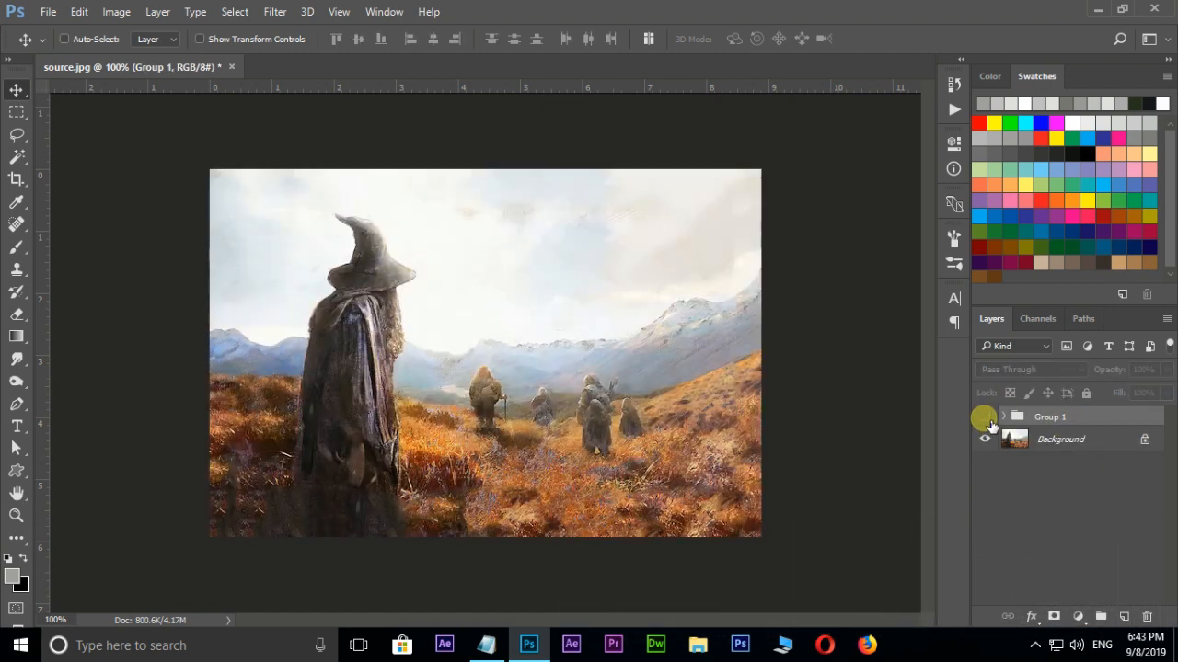
click(48, 12)
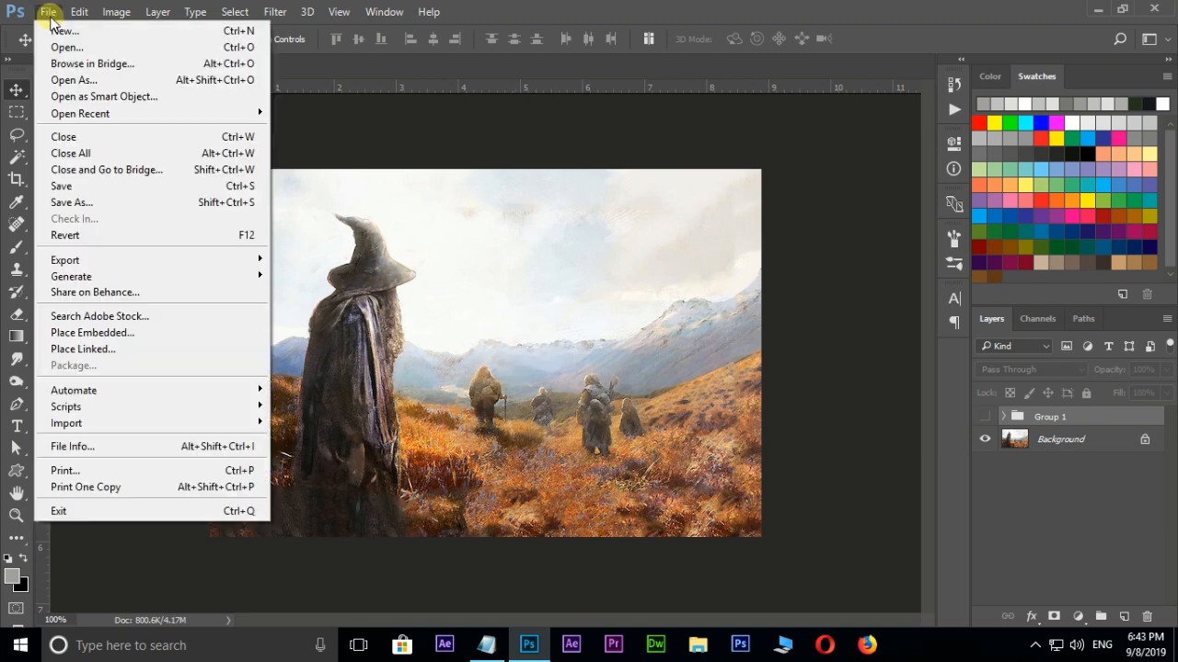
mouse_move(65, 260)
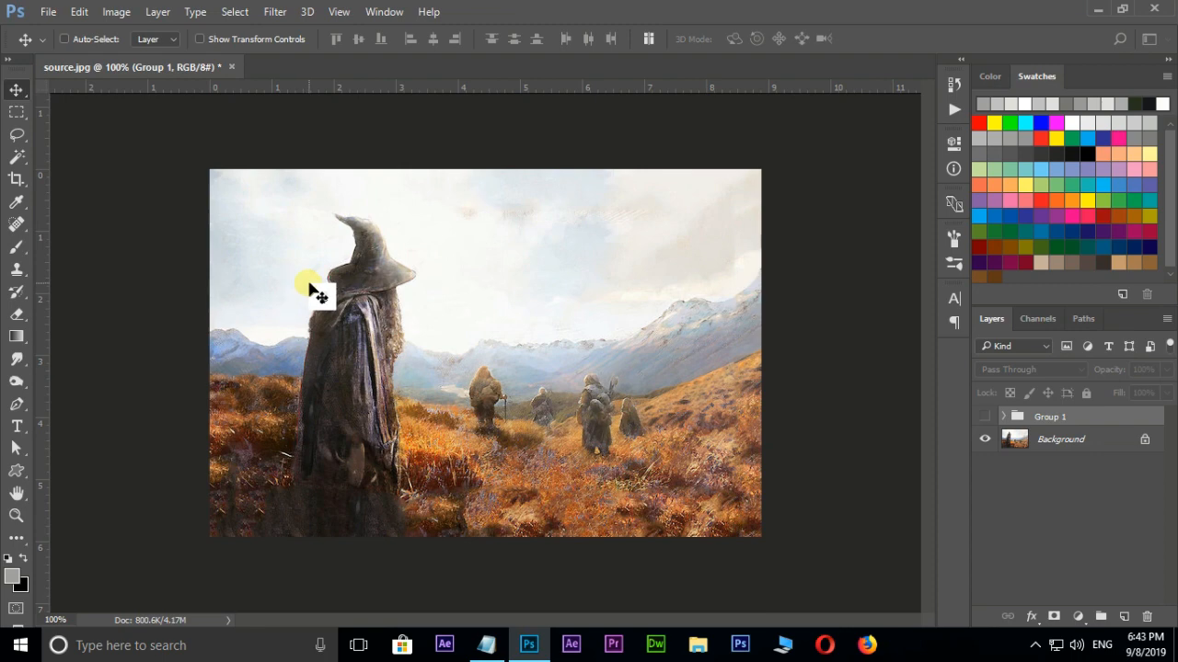
click(48, 12)
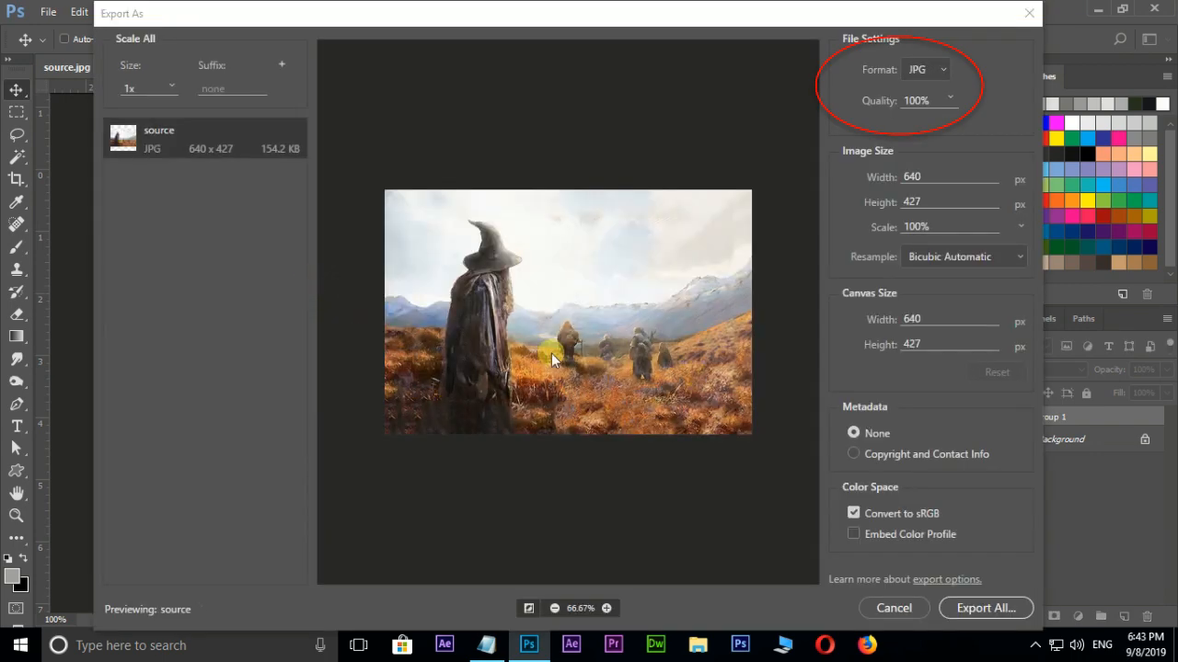
mouse_move(603, 354)
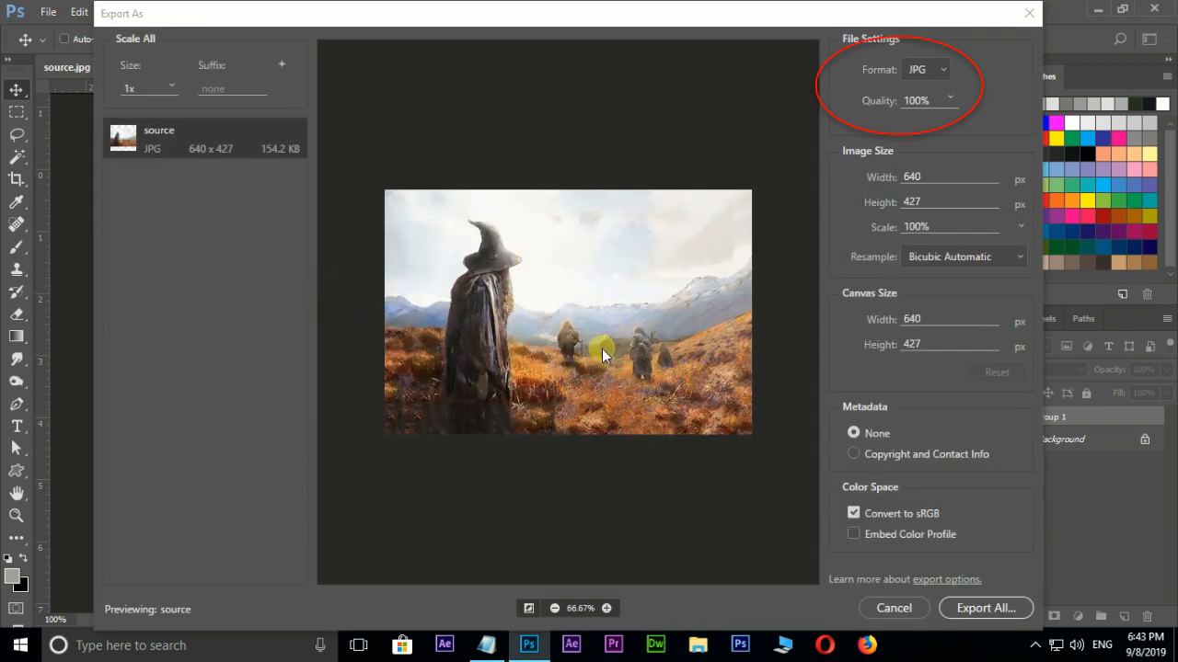
click(985, 607)
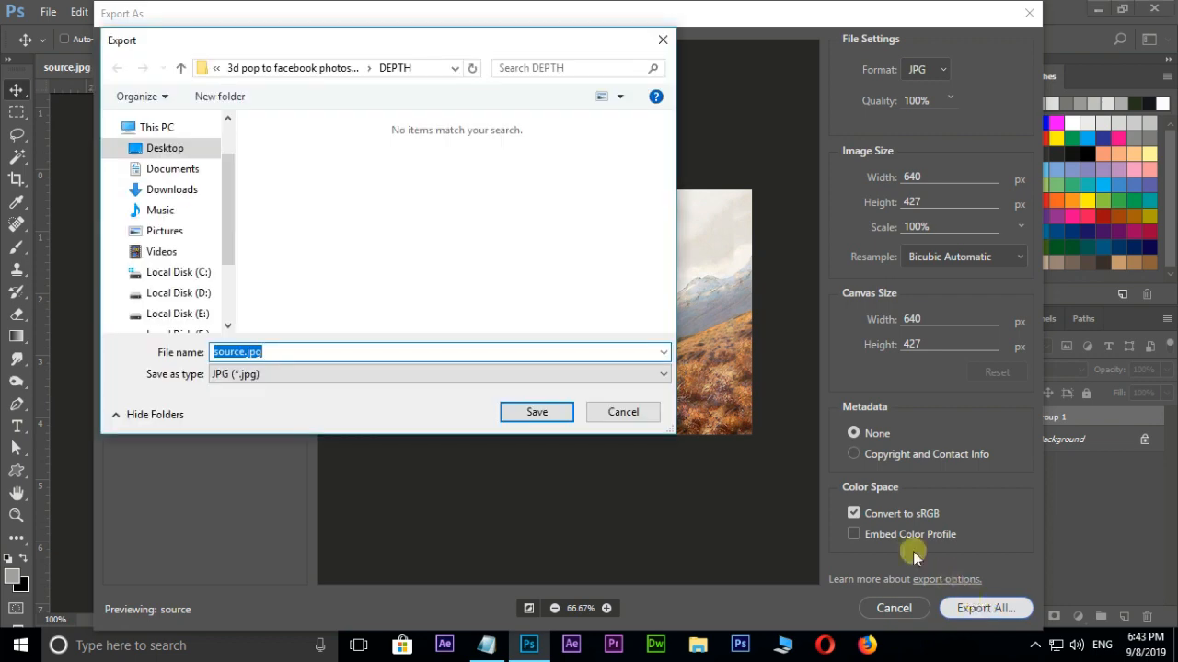
mouse_move(313, 327)
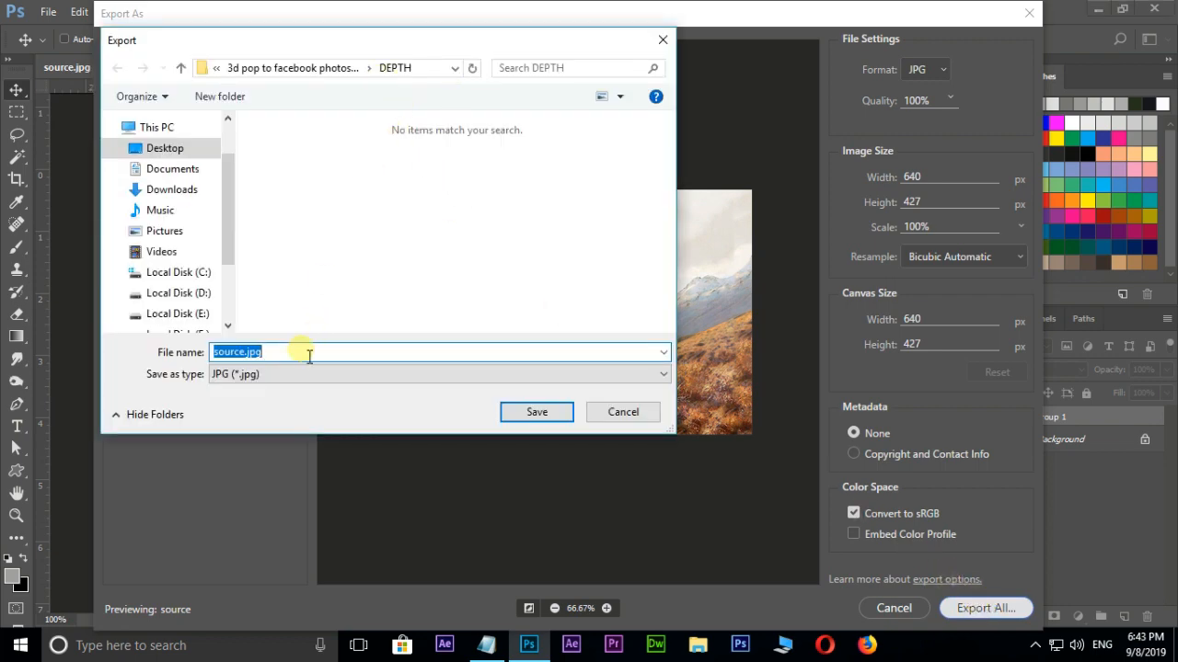
text(composite)
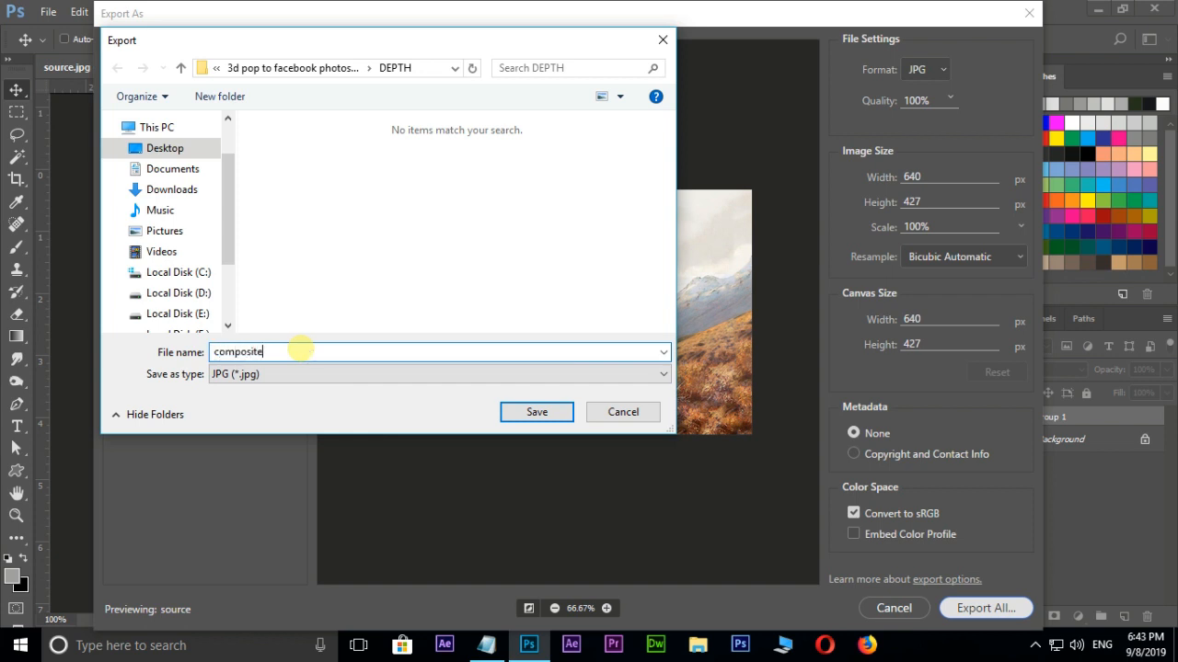
click(536, 411)
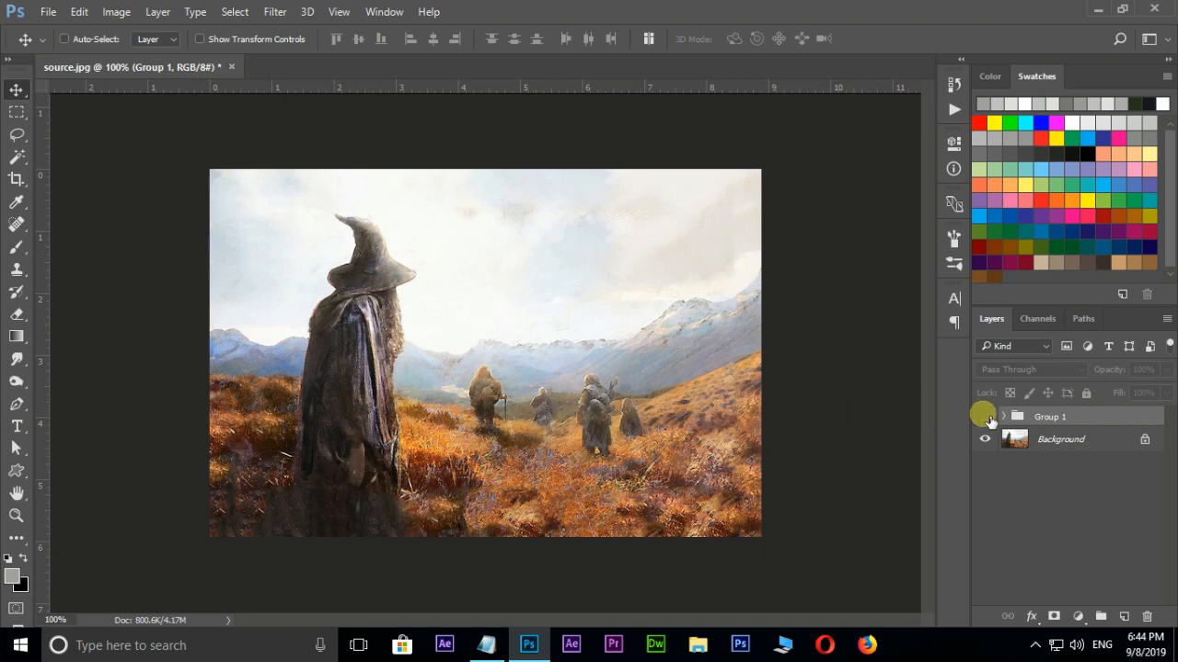
- Show Group 1, export the depth map as 'composite_depth', and view the DEPTH folder
click(984, 416)
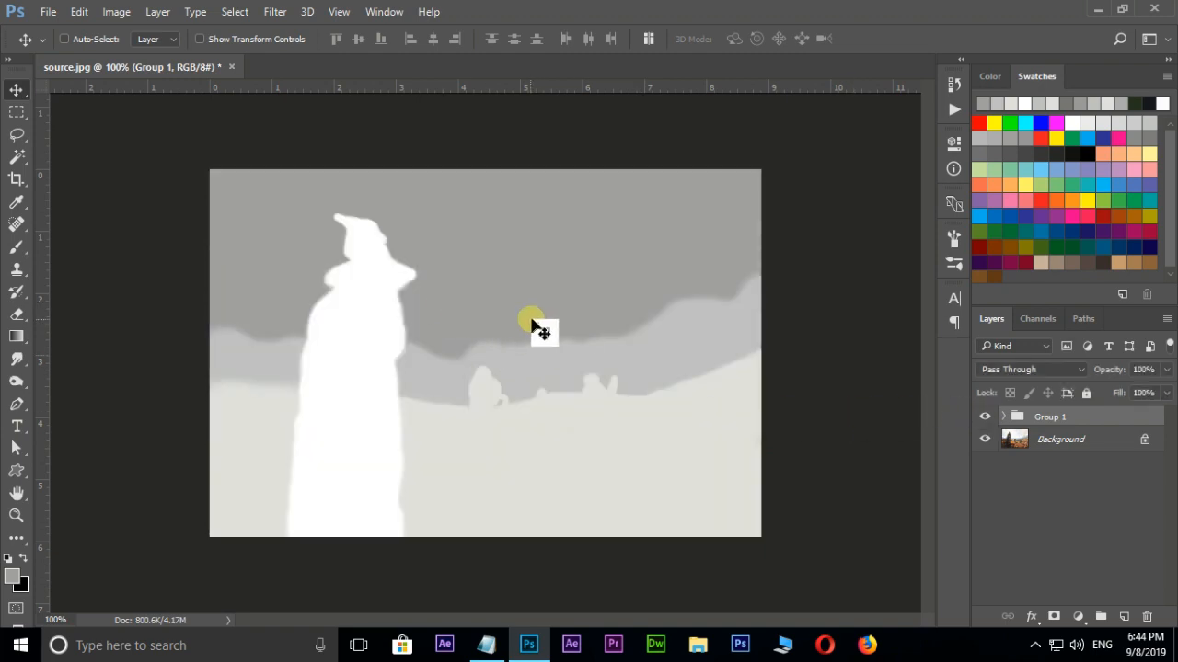
click(47, 11)
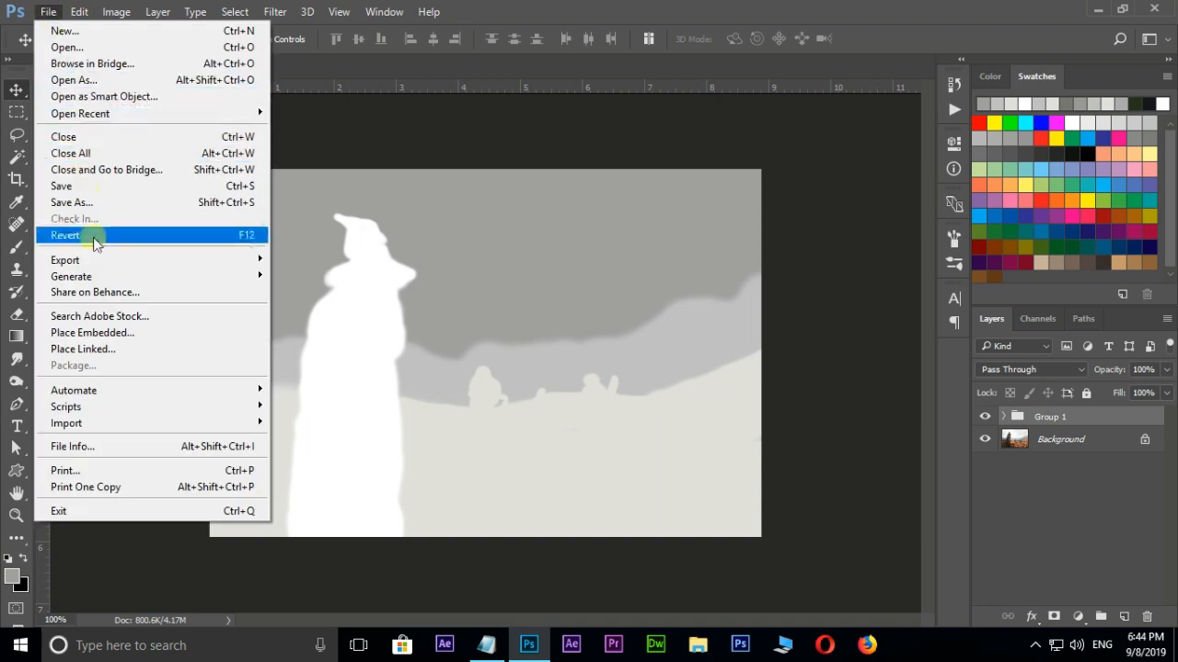
click(65, 235)
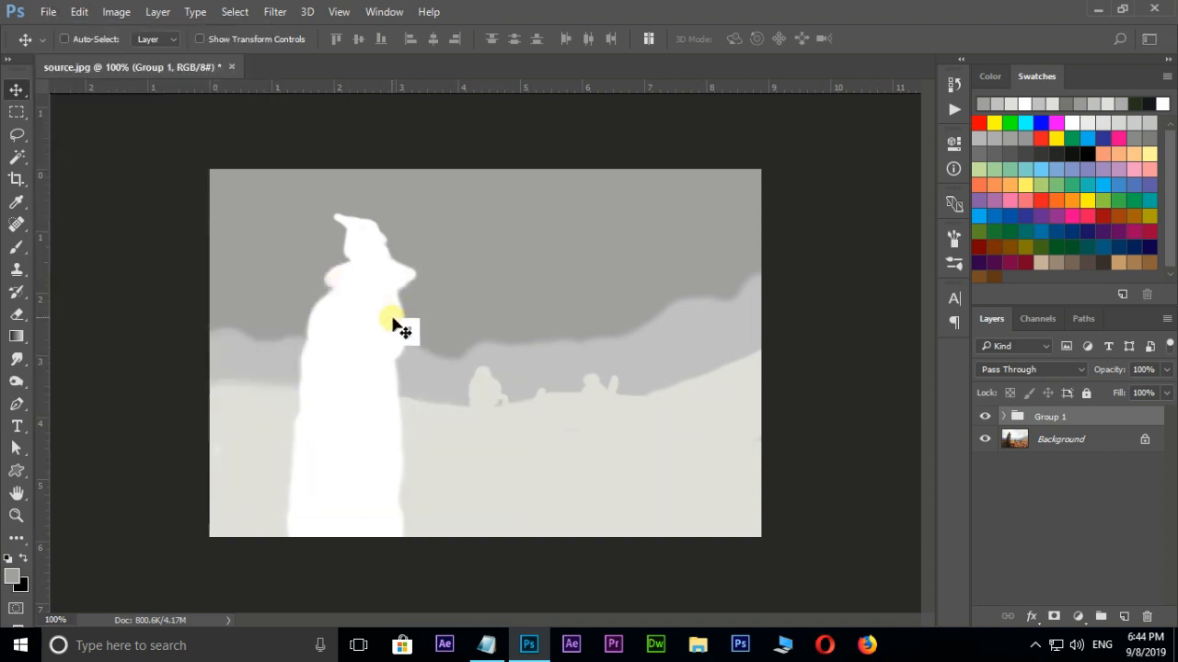
click(48, 12)
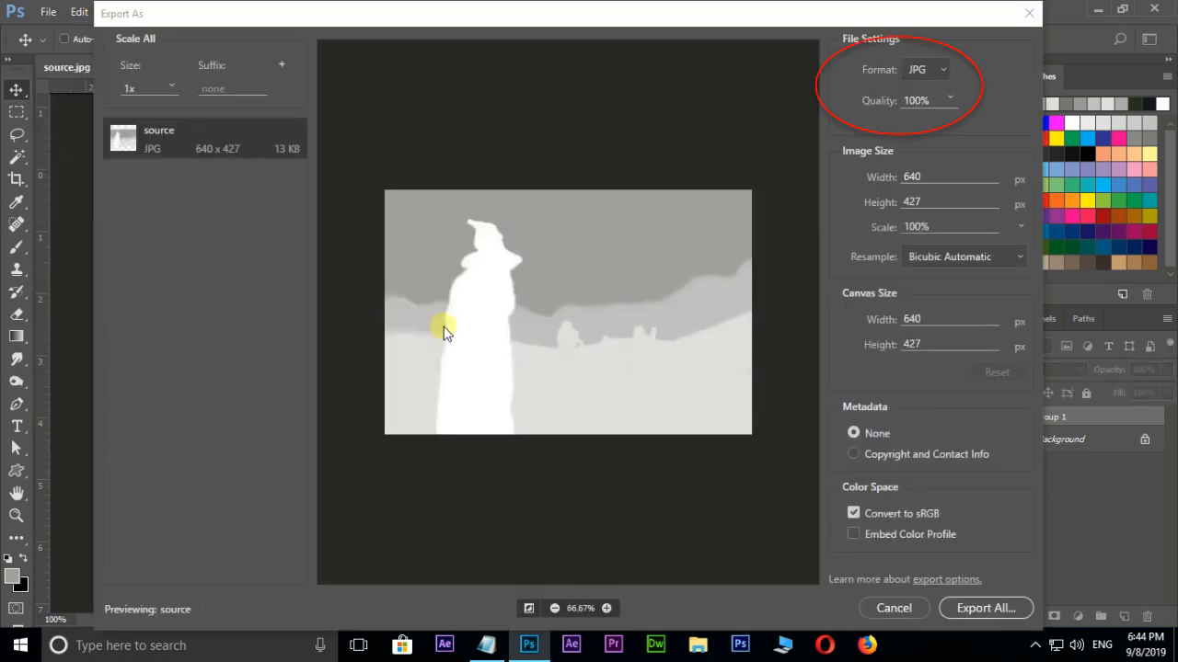
click(984, 607)
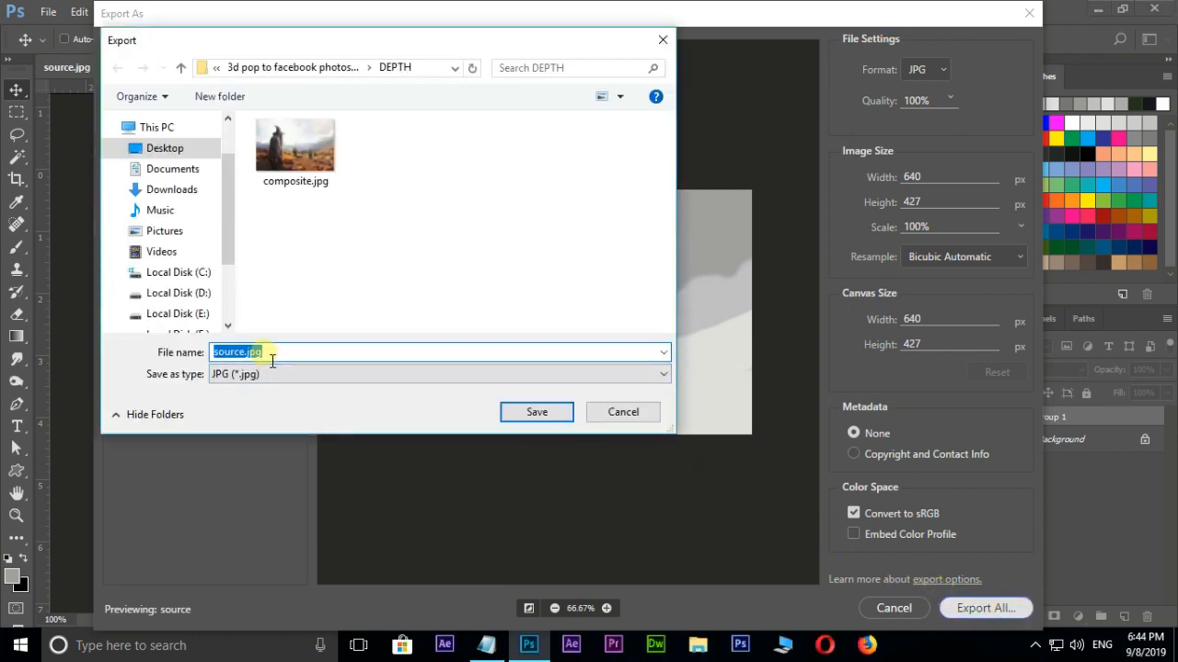
text(composite_)
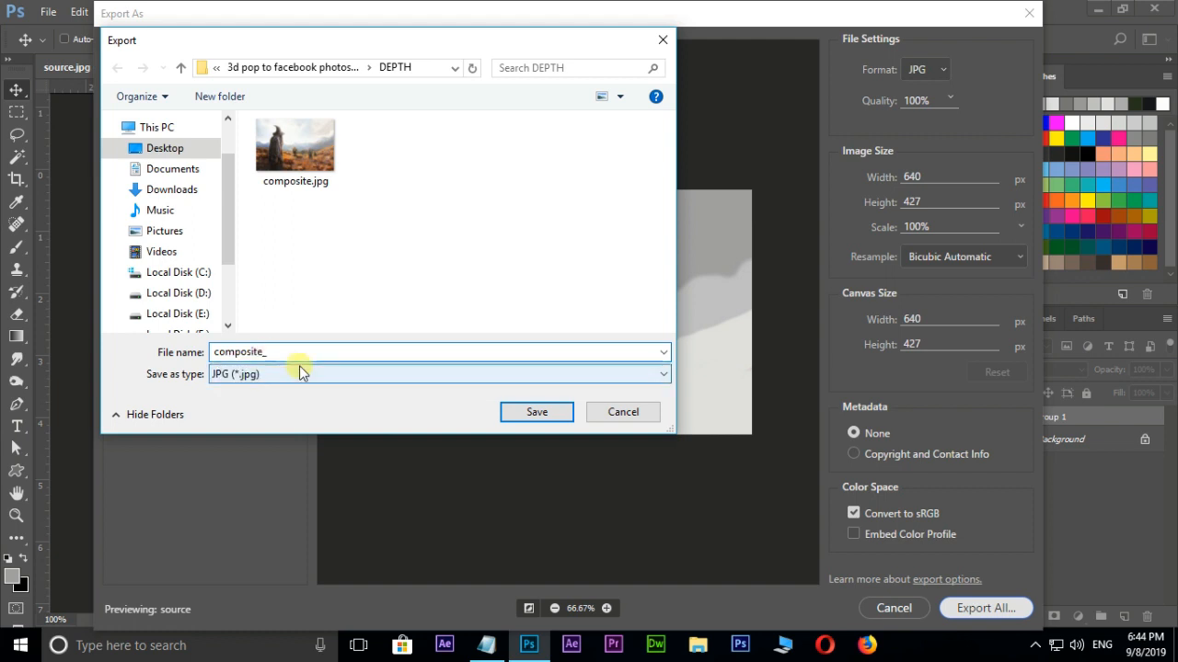
text(depth)
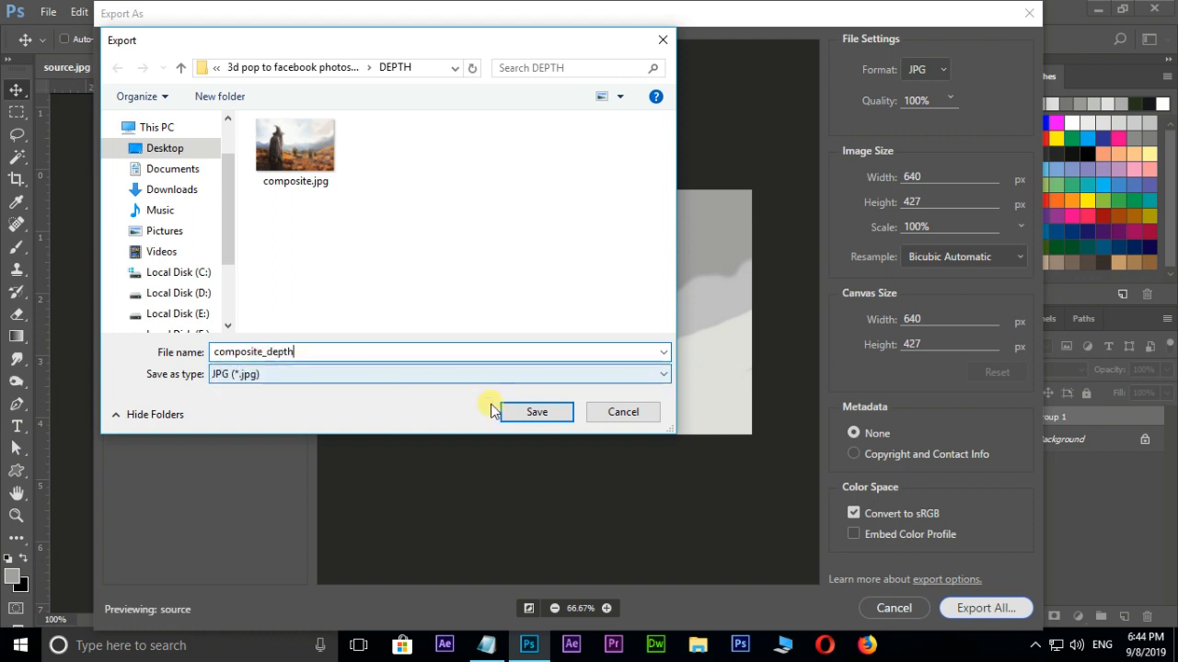
click(537, 411)
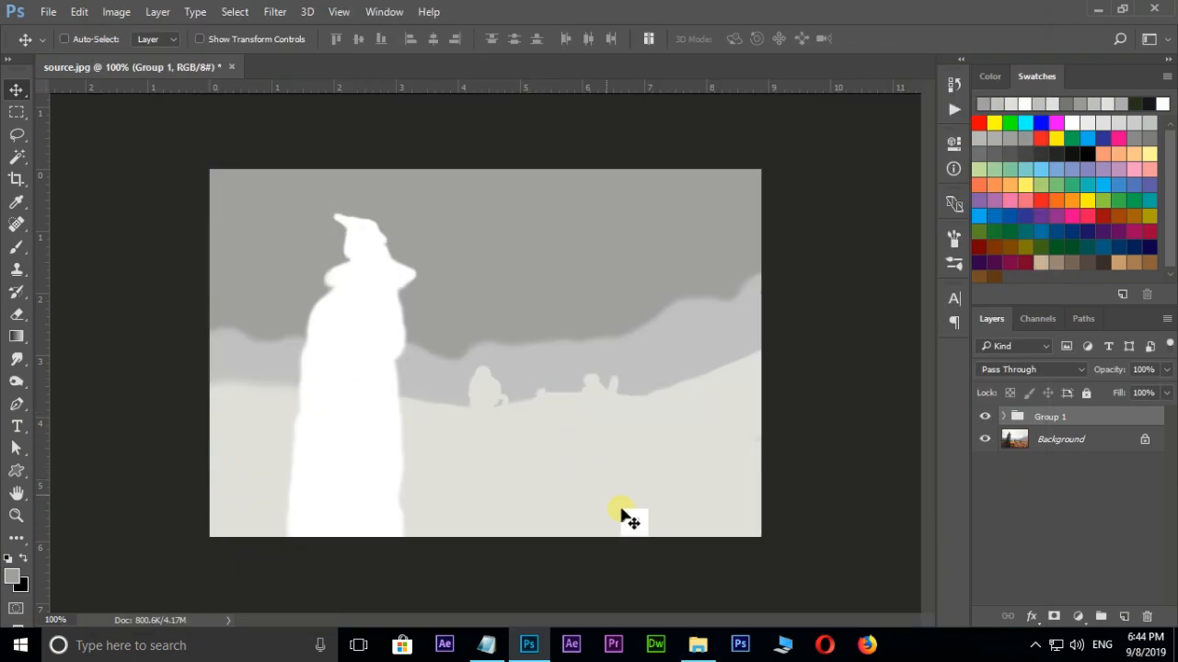
click(698, 644)
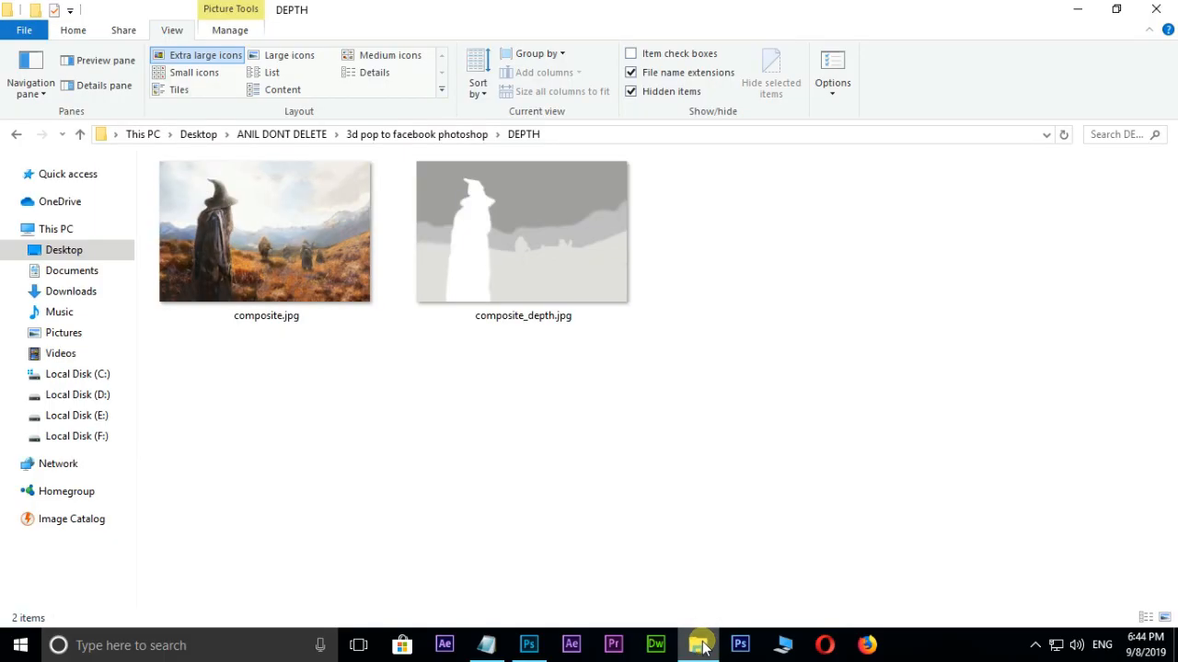
mouse_move(501, 357)
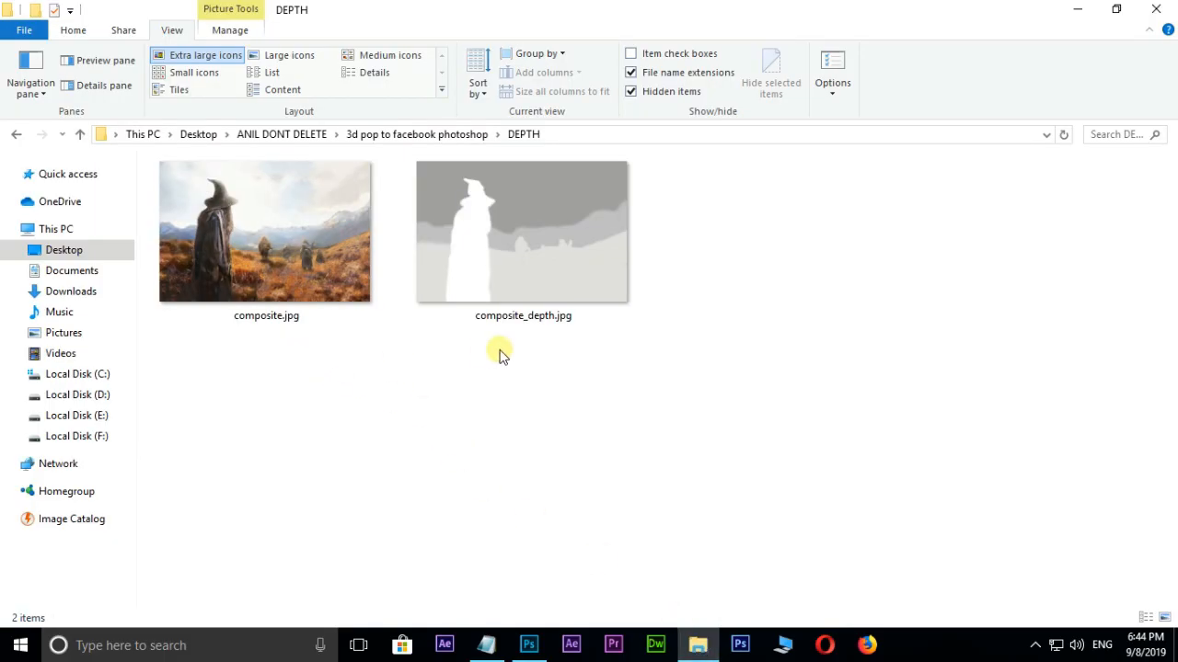
- Upload composite.jpg and composite_depth.jpg to a new Facebook page photo post
click(866, 645)
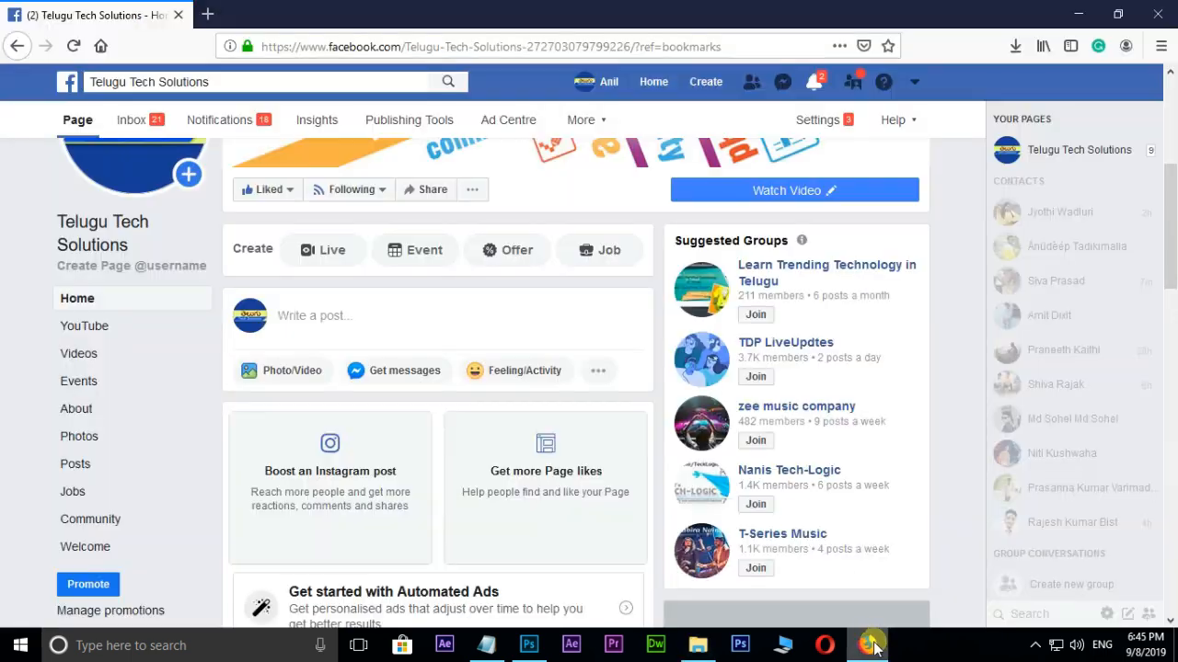
mouse_move(290, 377)
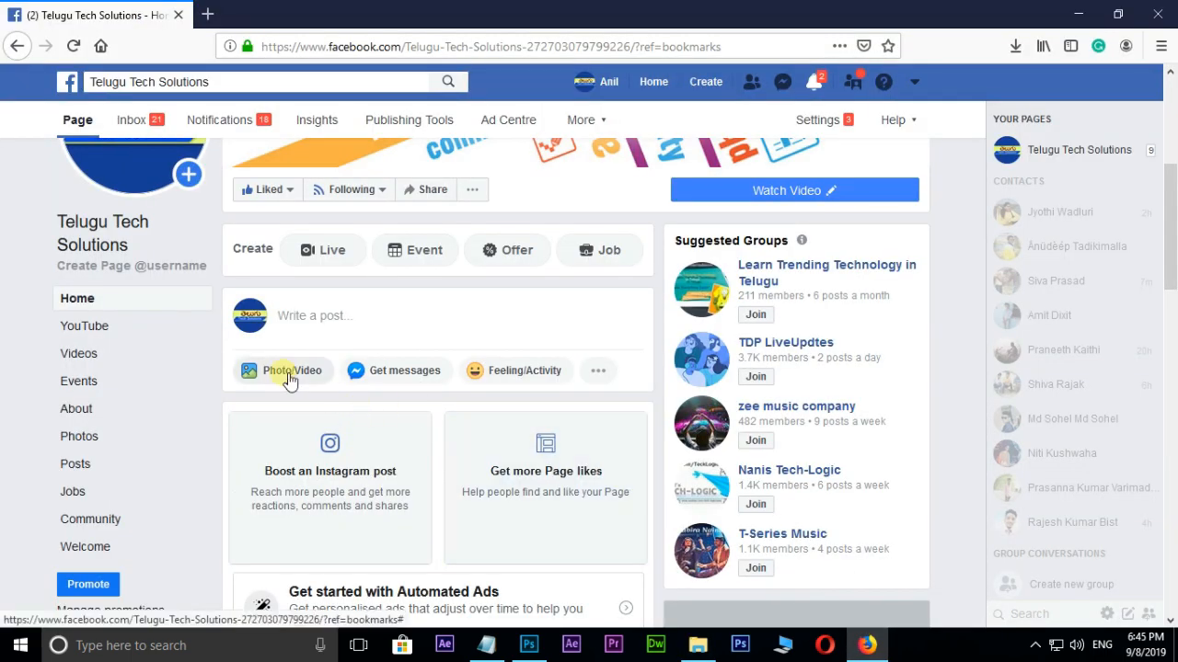
click(283, 371)
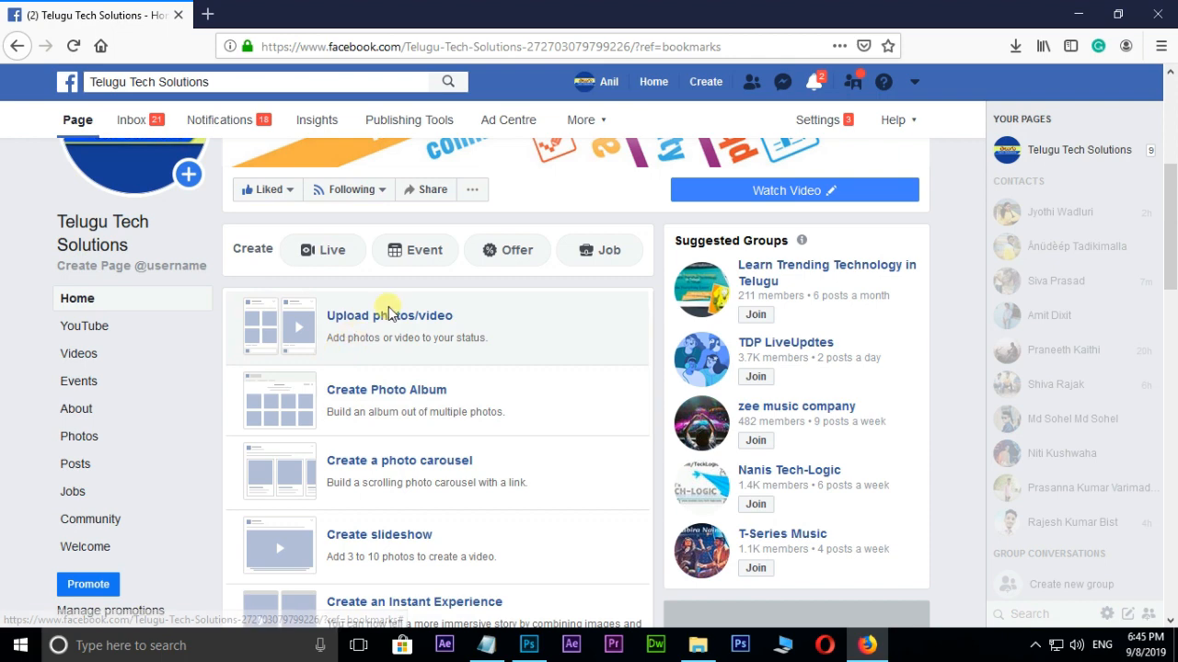
click(389, 315)
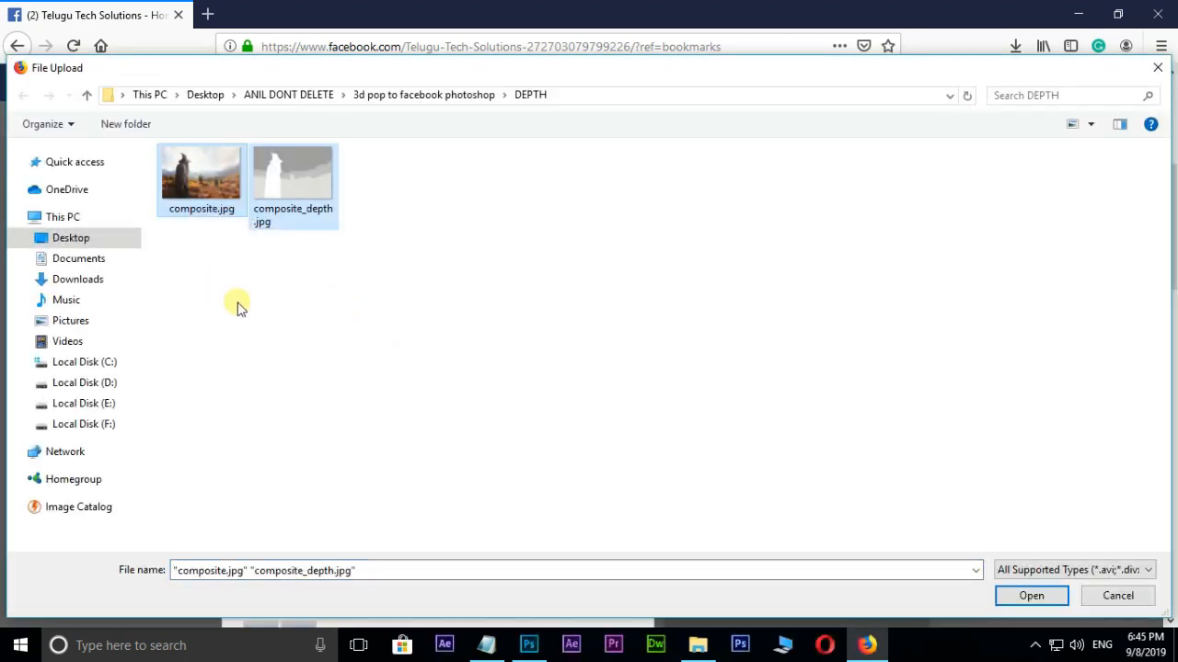
click(1031, 596)
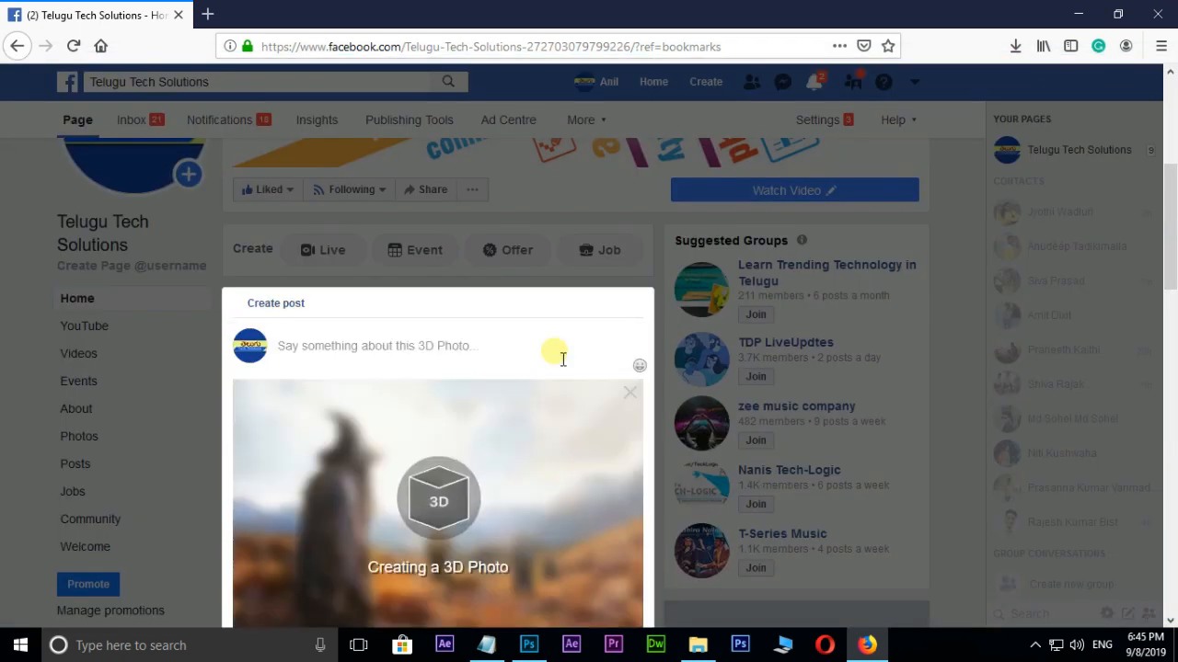
- Scroll down the Create post dialog to view the 3D photo preview
scroll(down, 3)
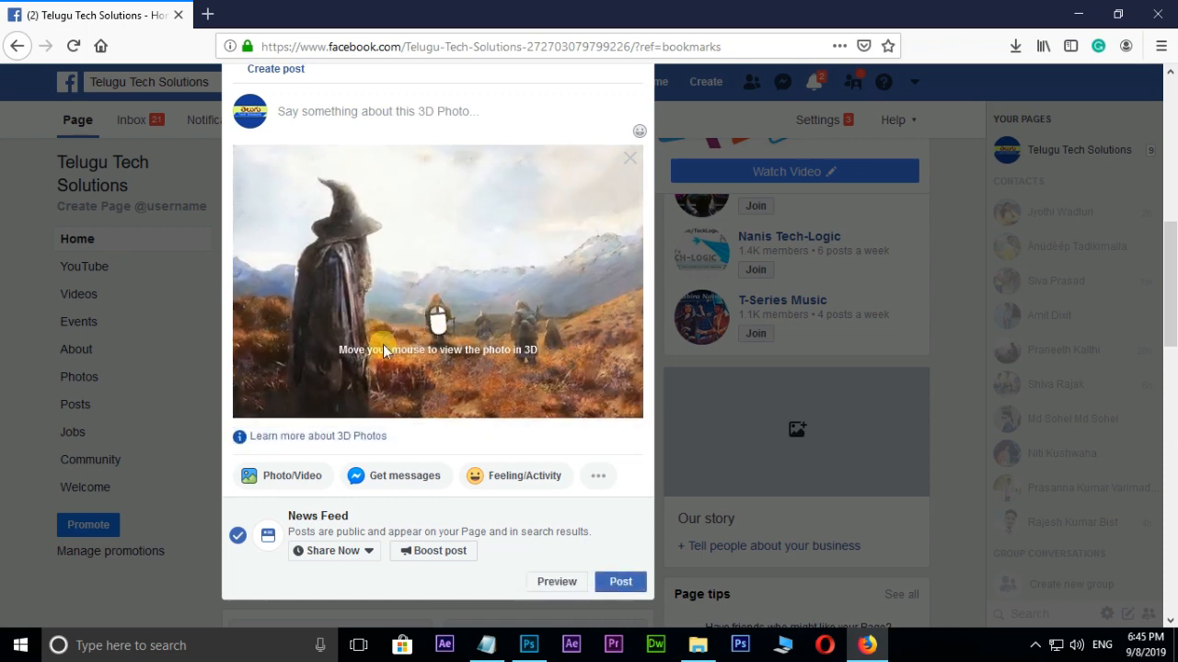
mouse_move(381, 178)
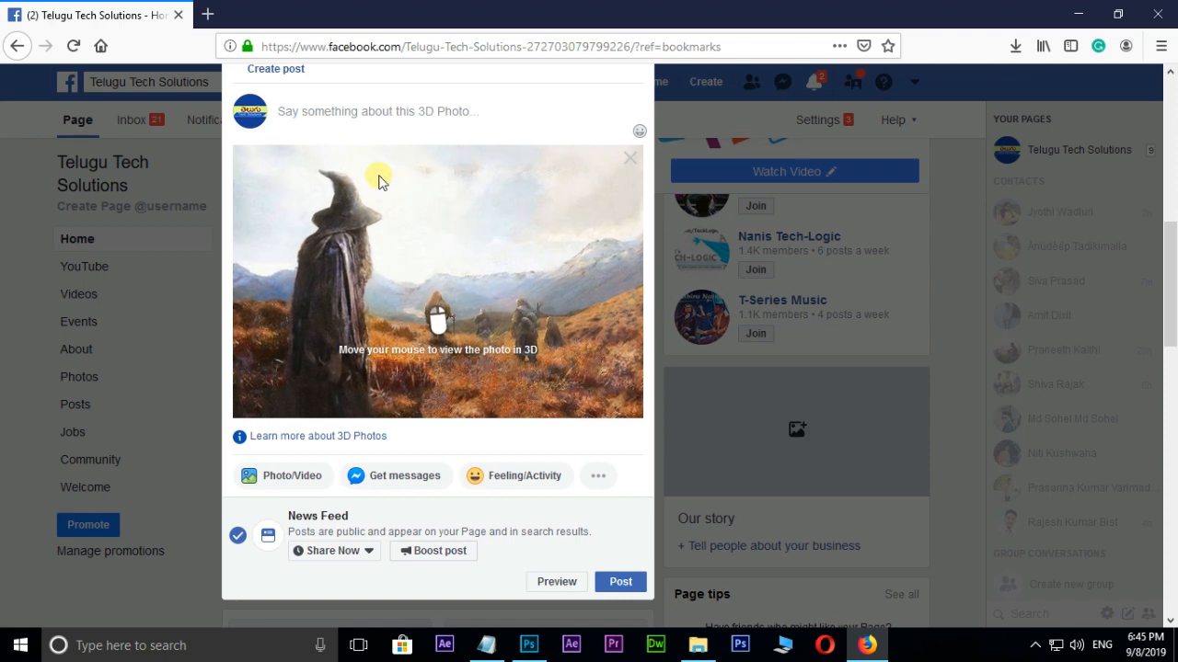
mouse_move(353, 393)
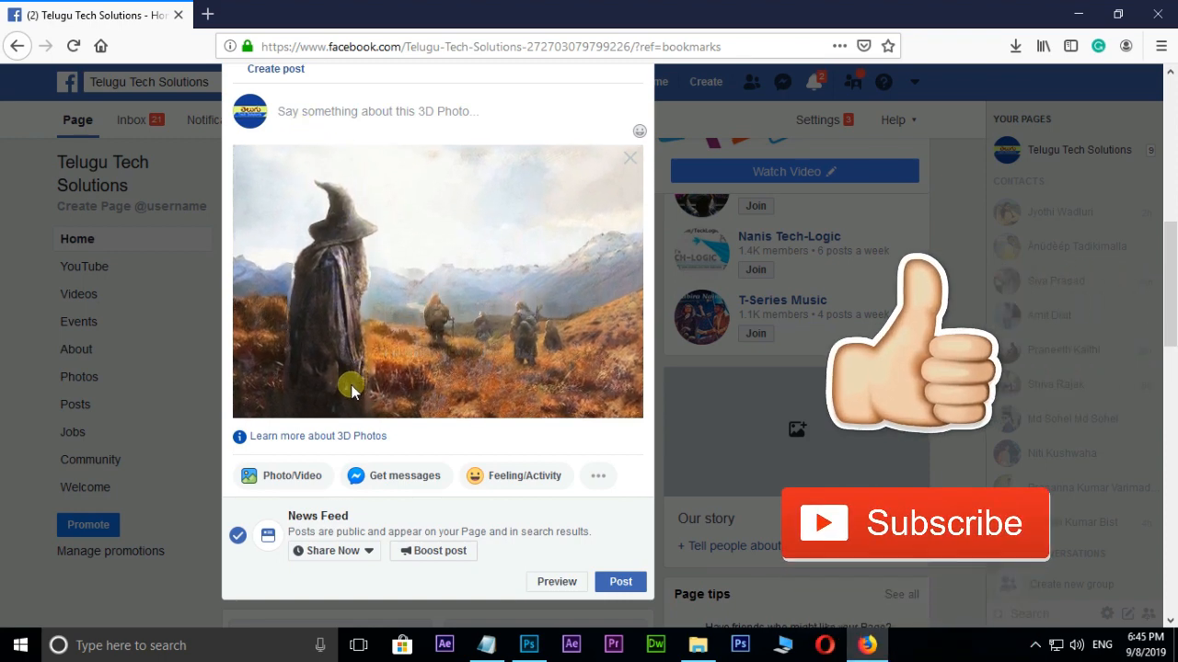
mouse_move(394, 238)
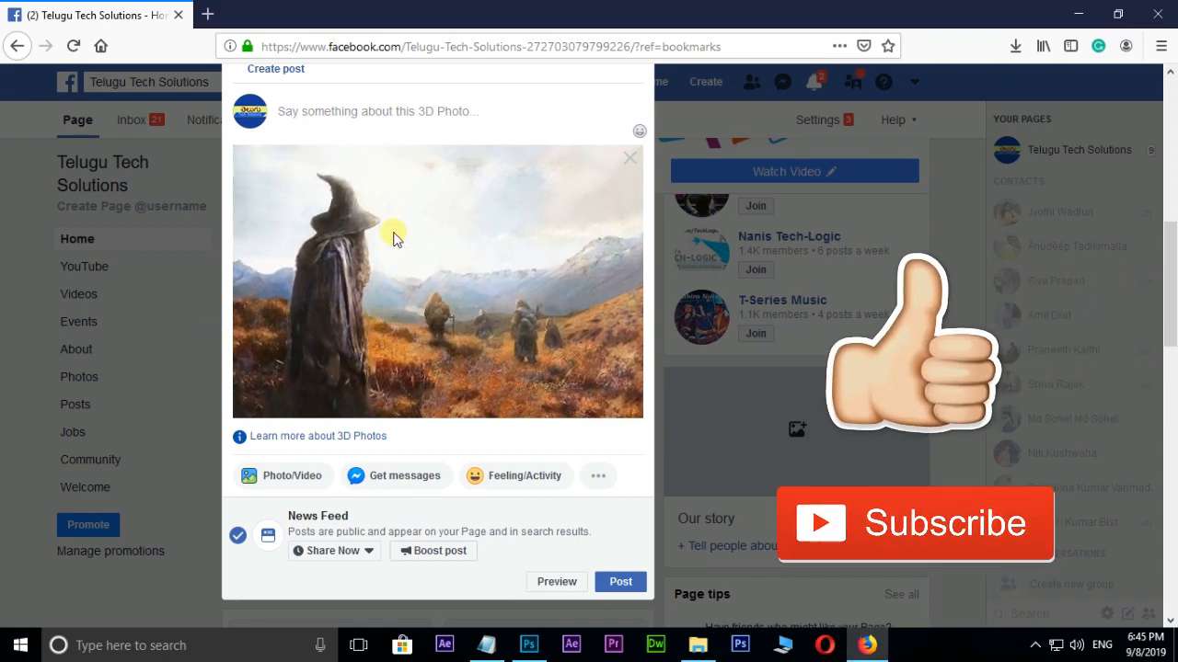
mouse_move(567, 380)
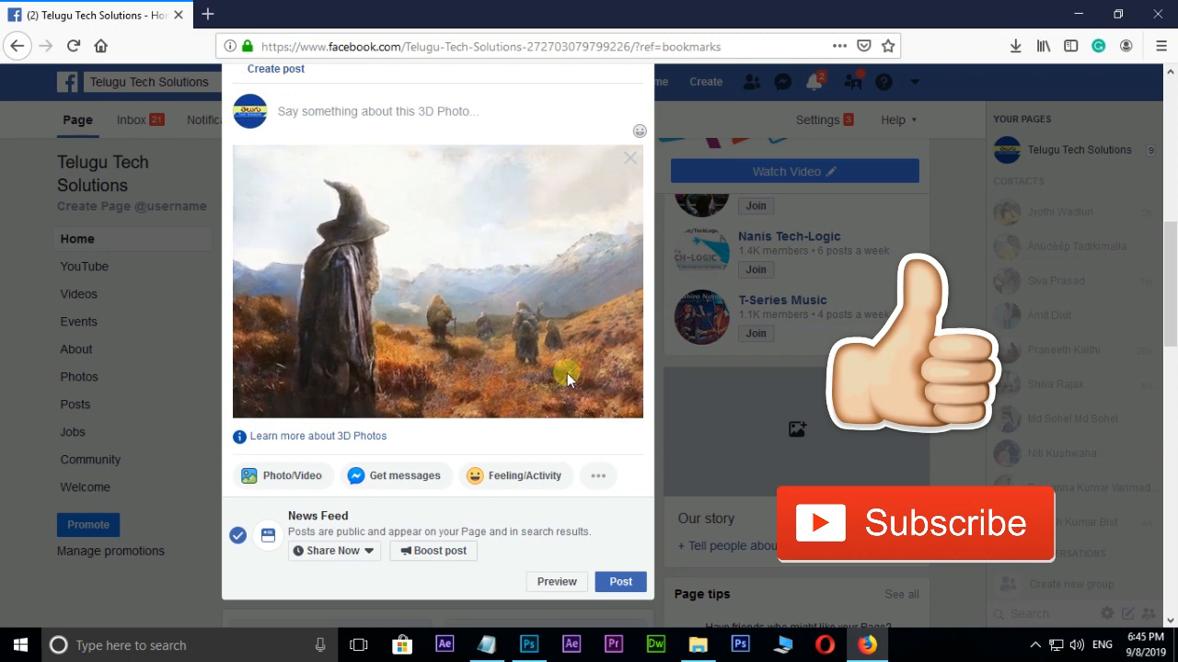